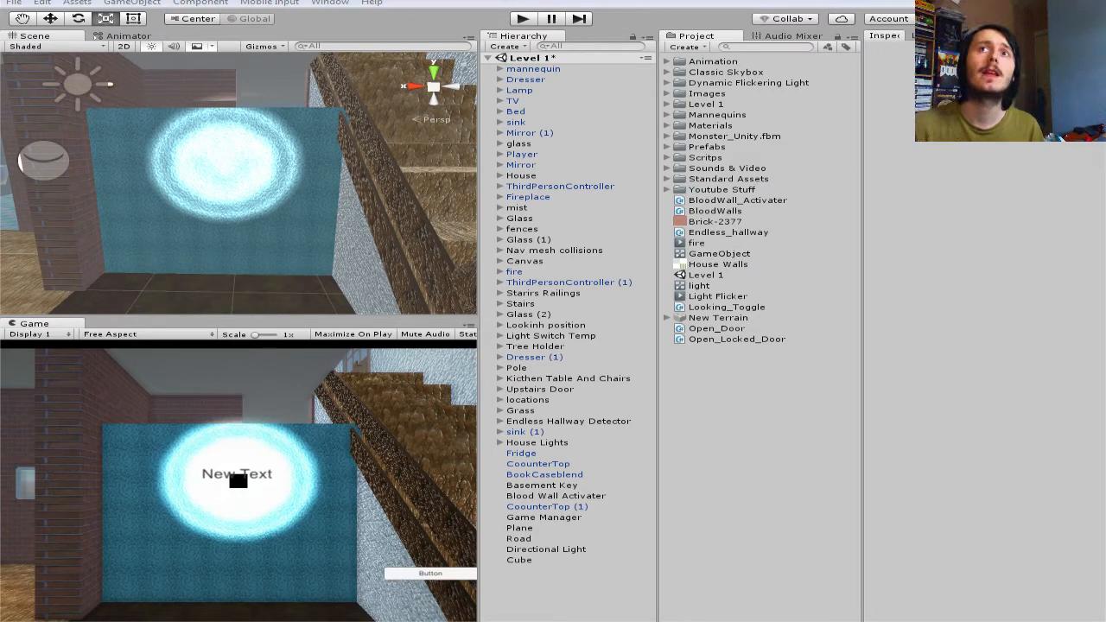
- Review the Xray_Vison script and select the Normal material declaration line
{"action": "left_click", "coordinate": [523, 18]}
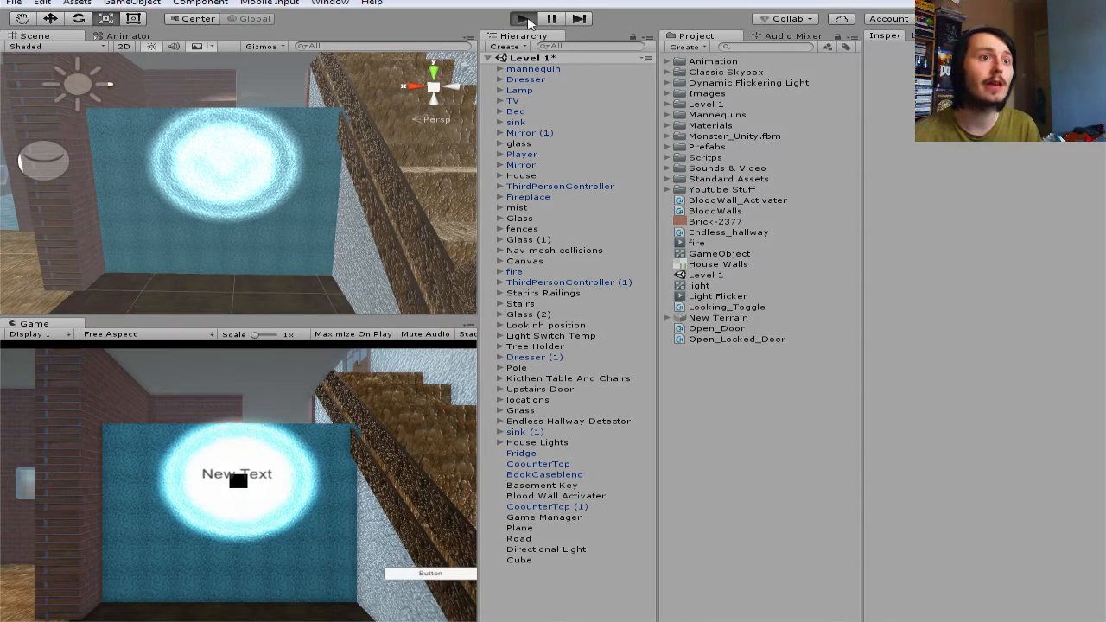
{"action": "left_click", "coordinate": [522, 18]}
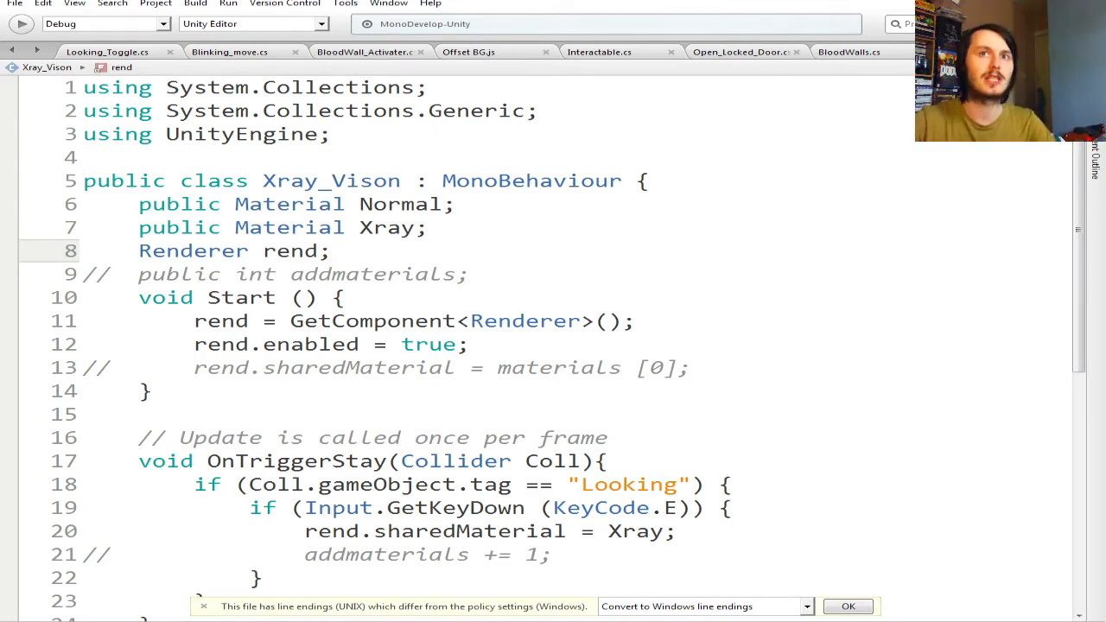
{"action": "scroll", "scroll_direction": "down", "scroll_amount": 3}
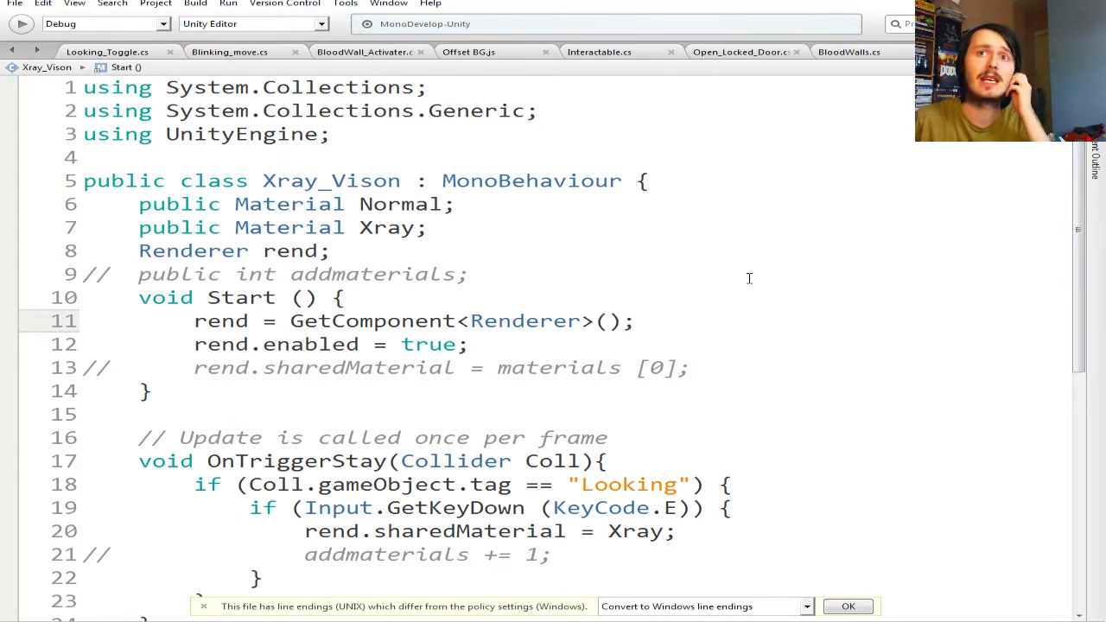
{"action": "scroll", "scroll_direction": "down", "scroll_amount": 3}
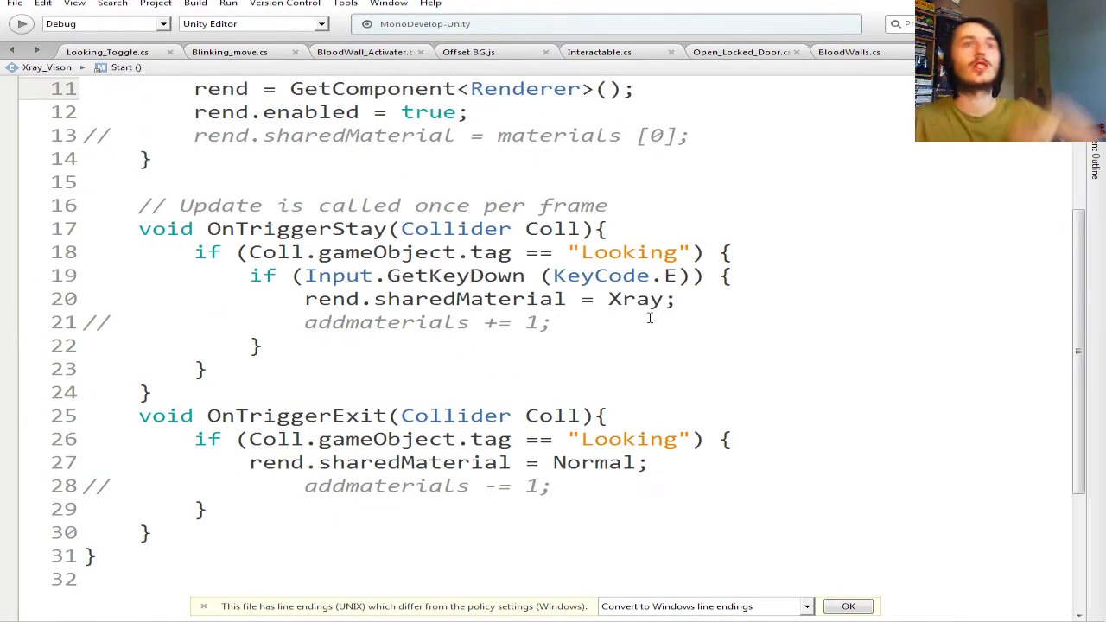
{"action": "scroll", "scroll_direction": "up", "scroll_amount": 3}
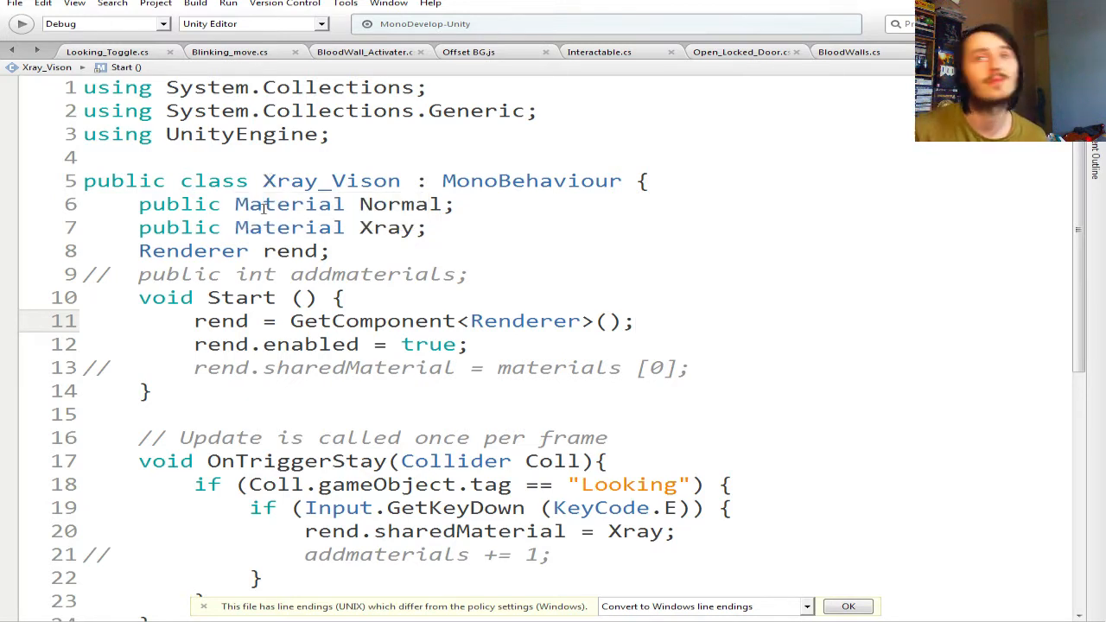
{"action": "mouse_move", "coordinate": [121, 202]}
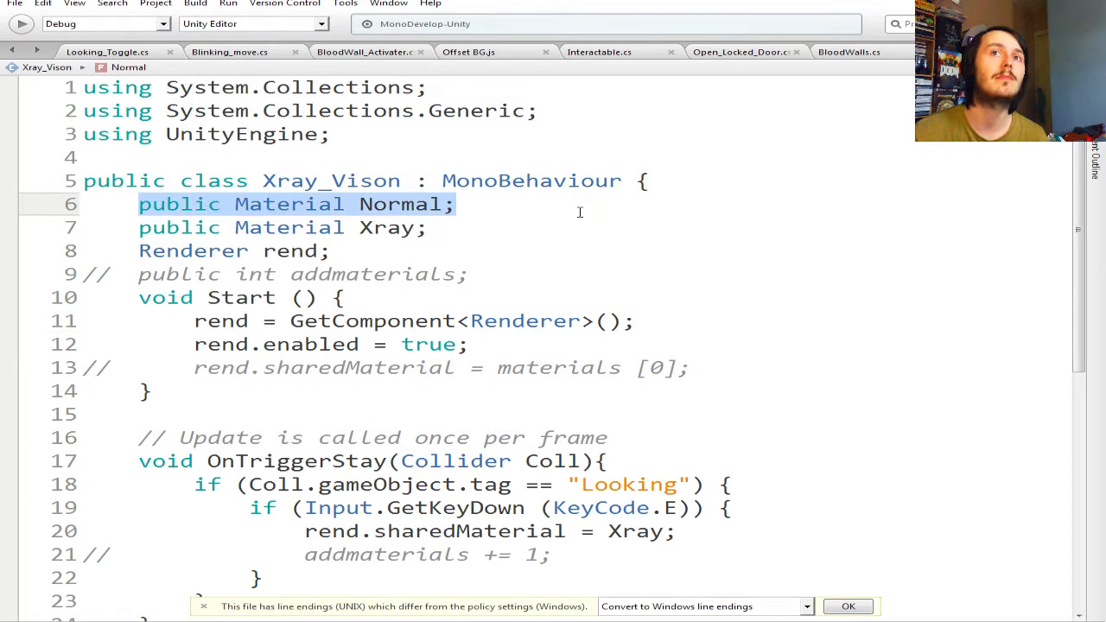
{"action": "left_click", "coordinate": [238, 204]}
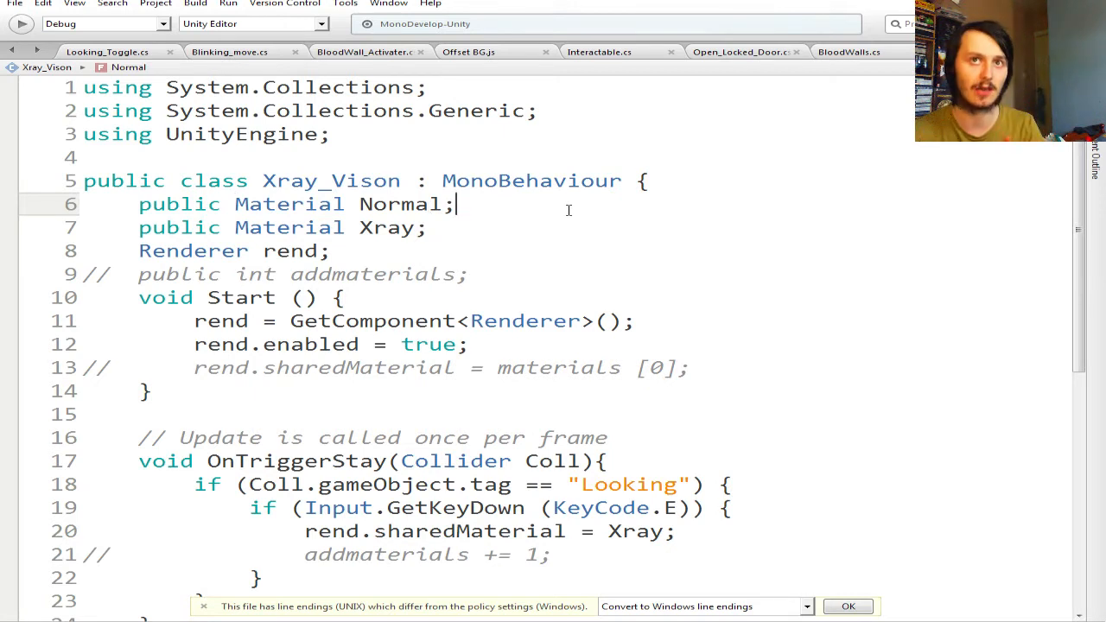
{"action": "triple_click", "coordinate": [281, 227]}
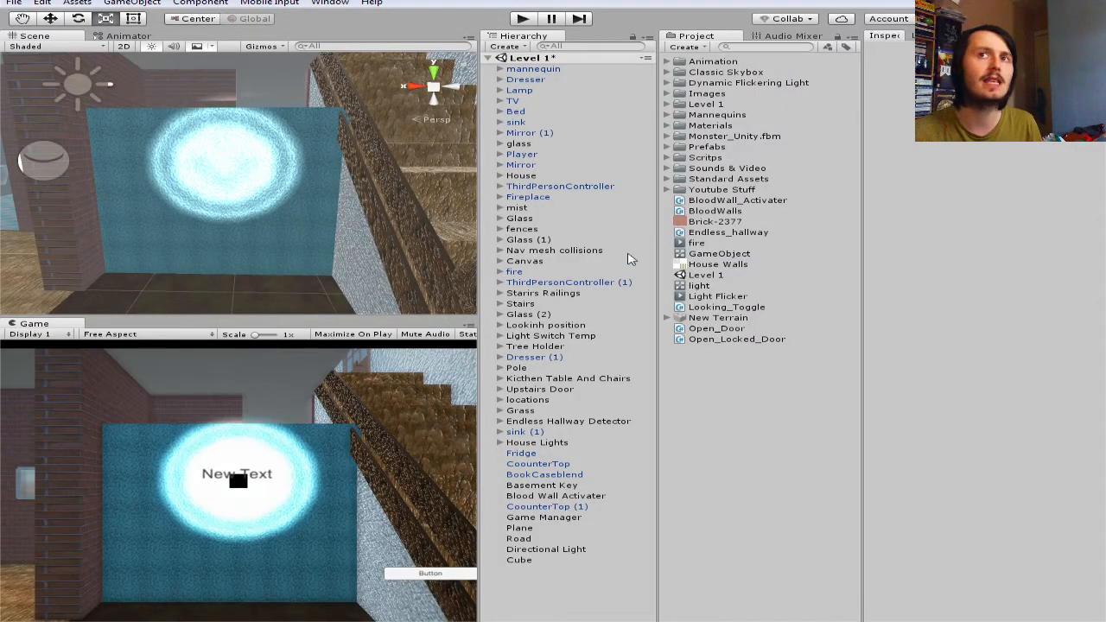
{"action": "mouse_move", "coordinate": [670, 147]}
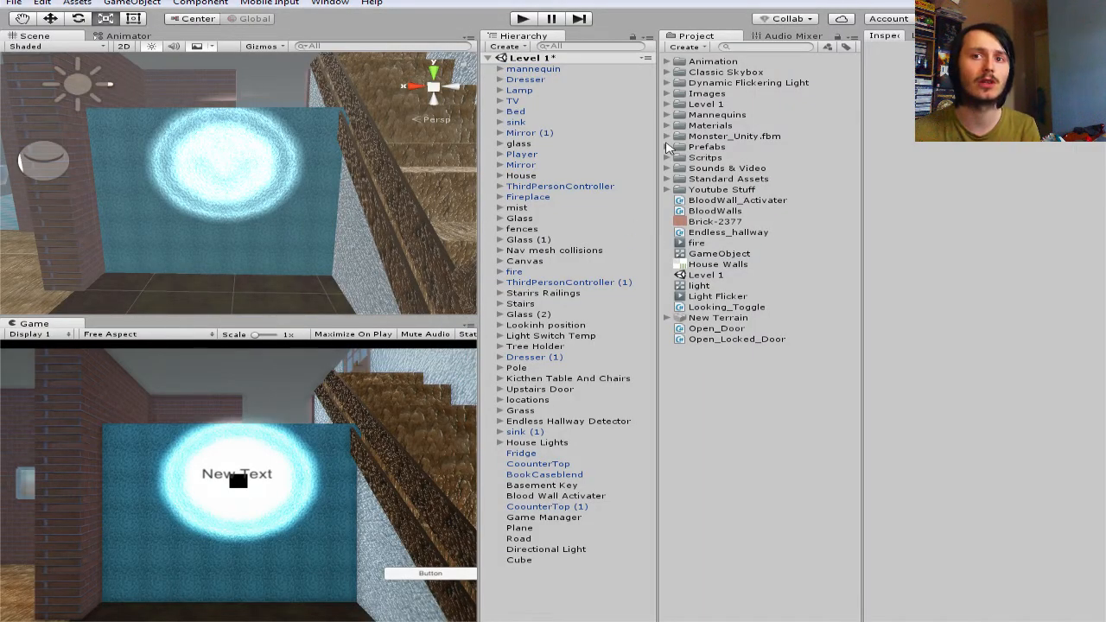
{"action": "mouse_move", "coordinate": [618, 474]}
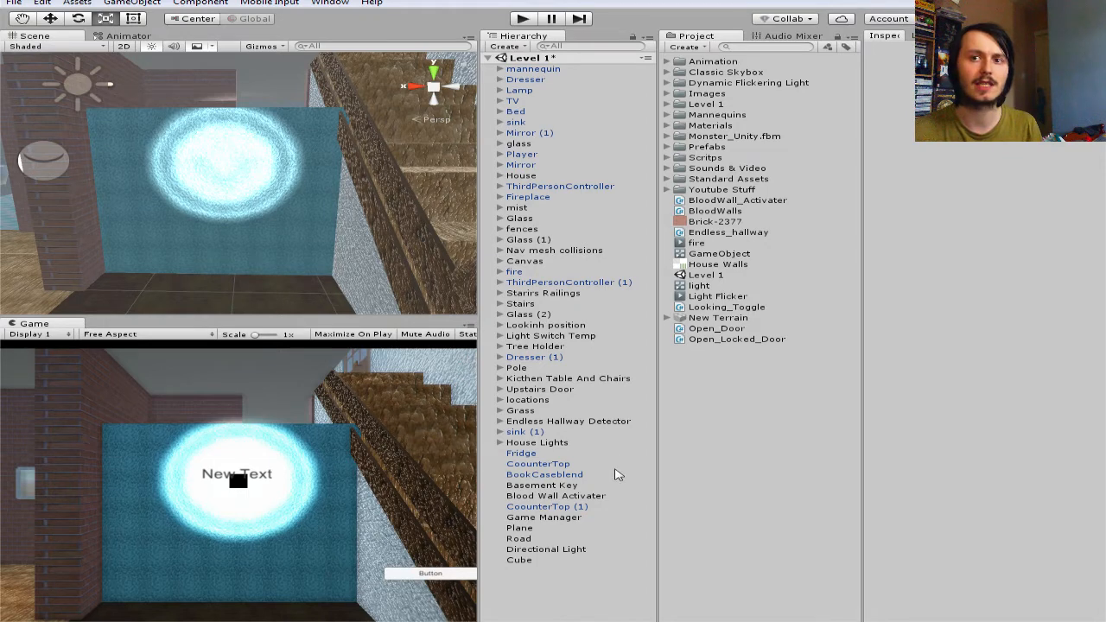
{"action": "mouse_move", "coordinate": [321, 411]}
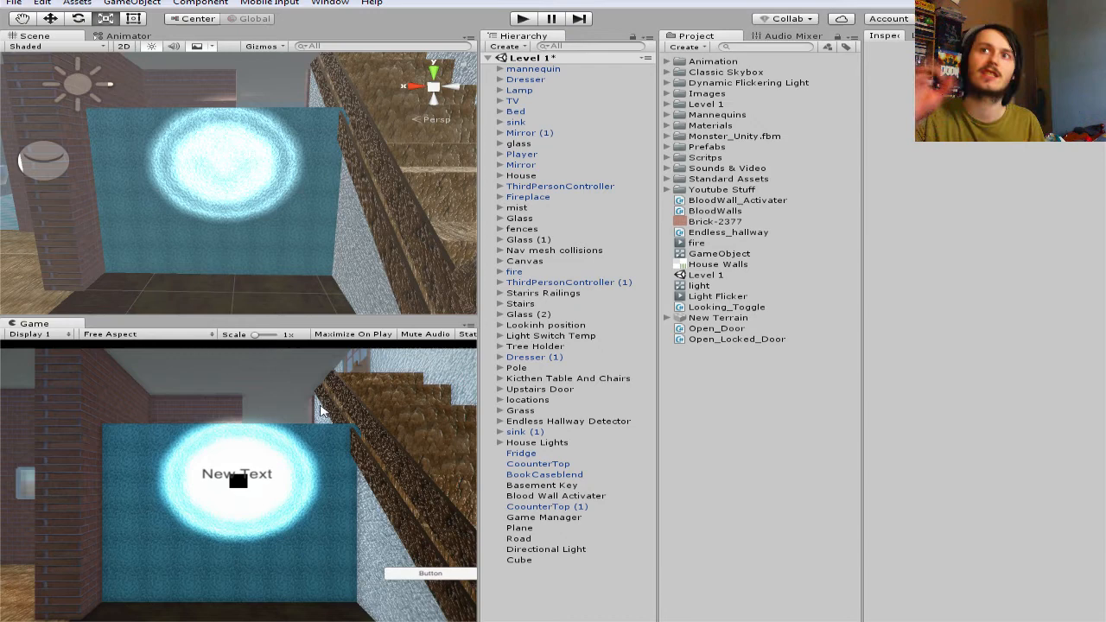
{"action": "mouse_move", "coordinate": [666, 228]}
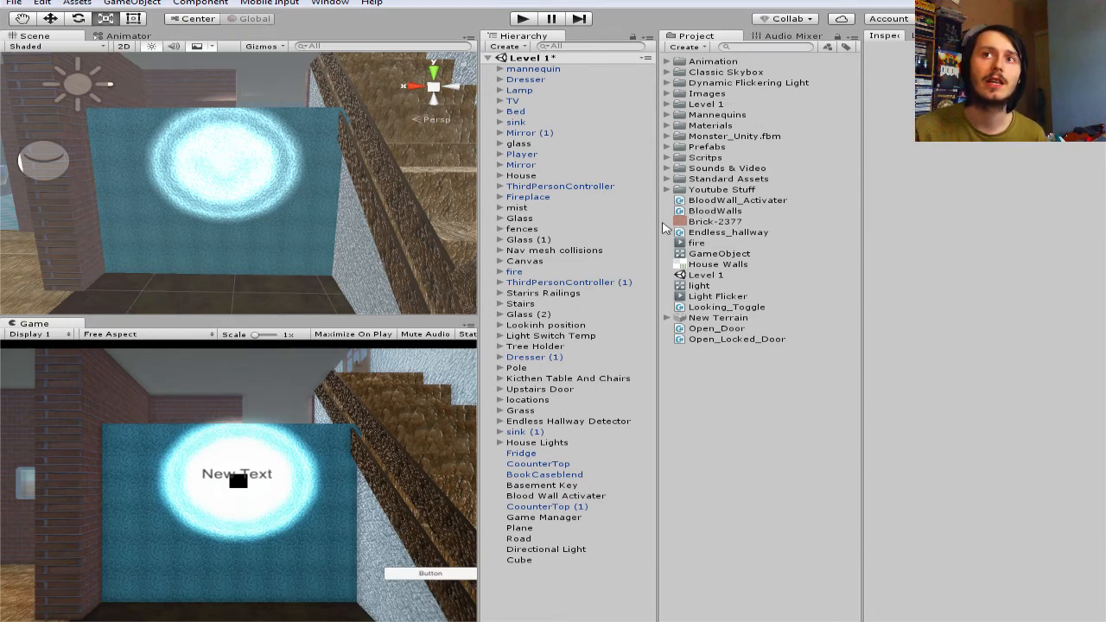
- Select the Brick-2377 texture and revert its unapplied import settings
{"action": "left_click", "coordinate": [715, 221]}
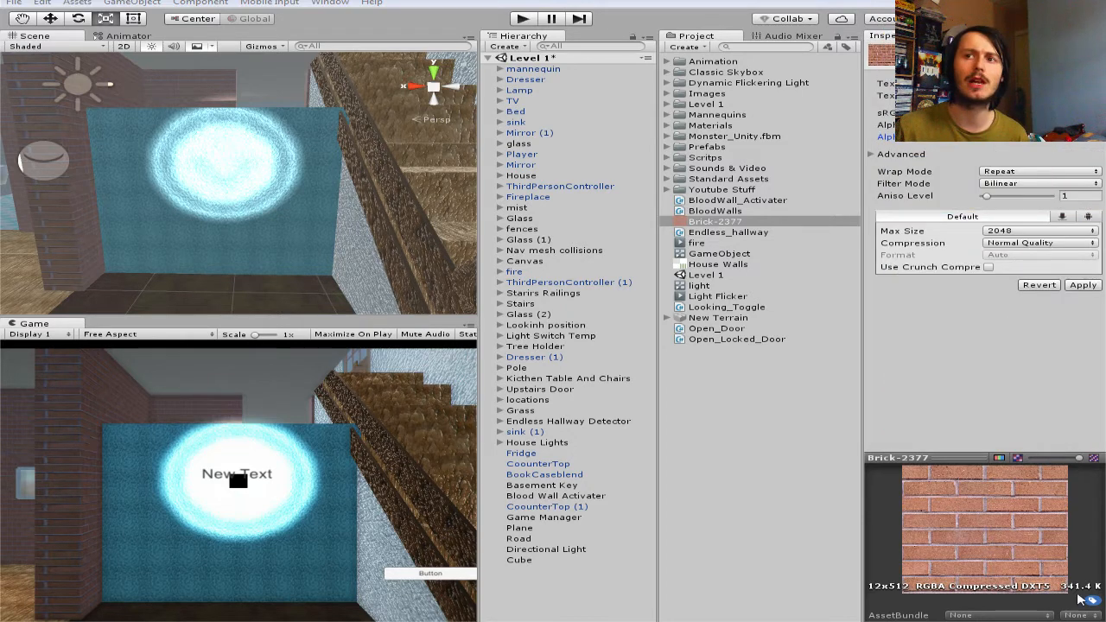
{"action": "mouse_move", "coordinate": [752, 399]}
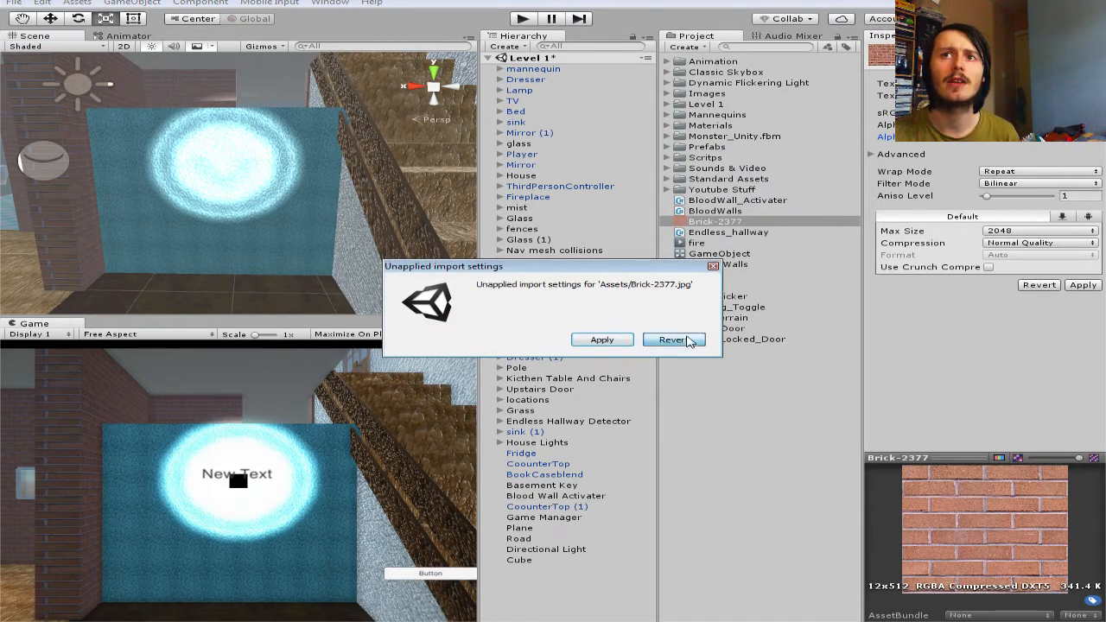
{"action": "left_click", "coordinate": [672, 338]}
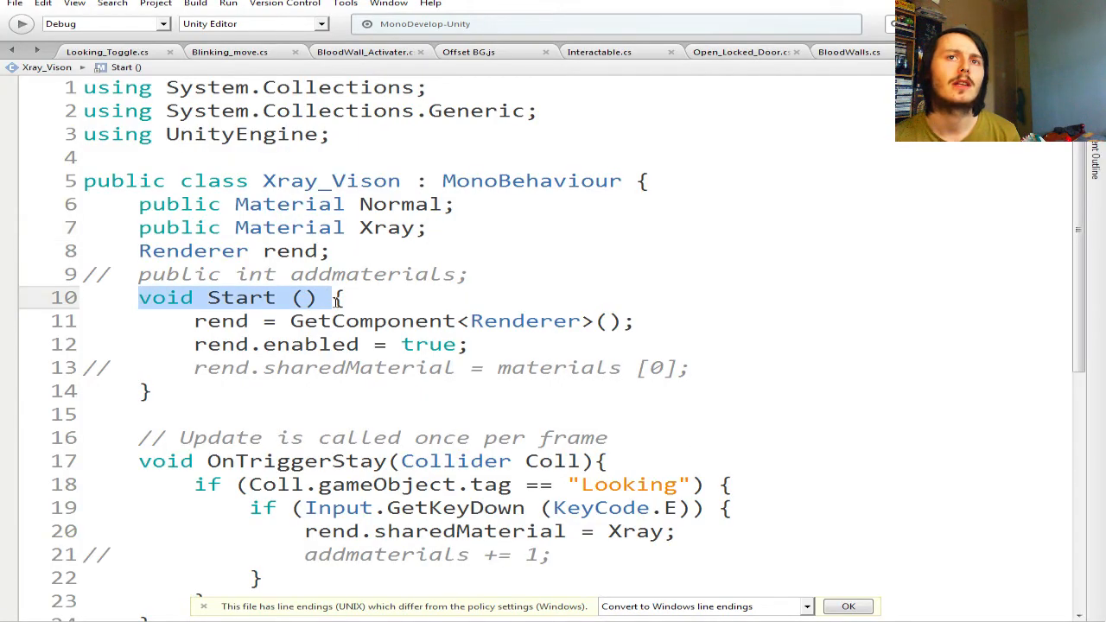
{"action": "left_click", "coordinate": [194, 321]}
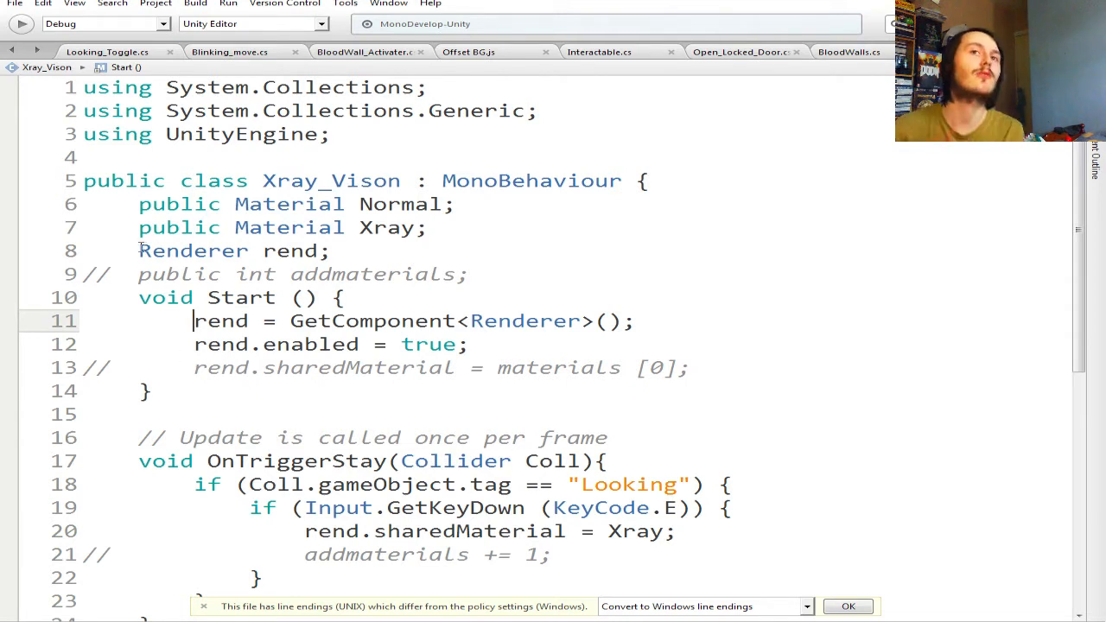
{"action": "double_click", "coordinate": [291, 250]}
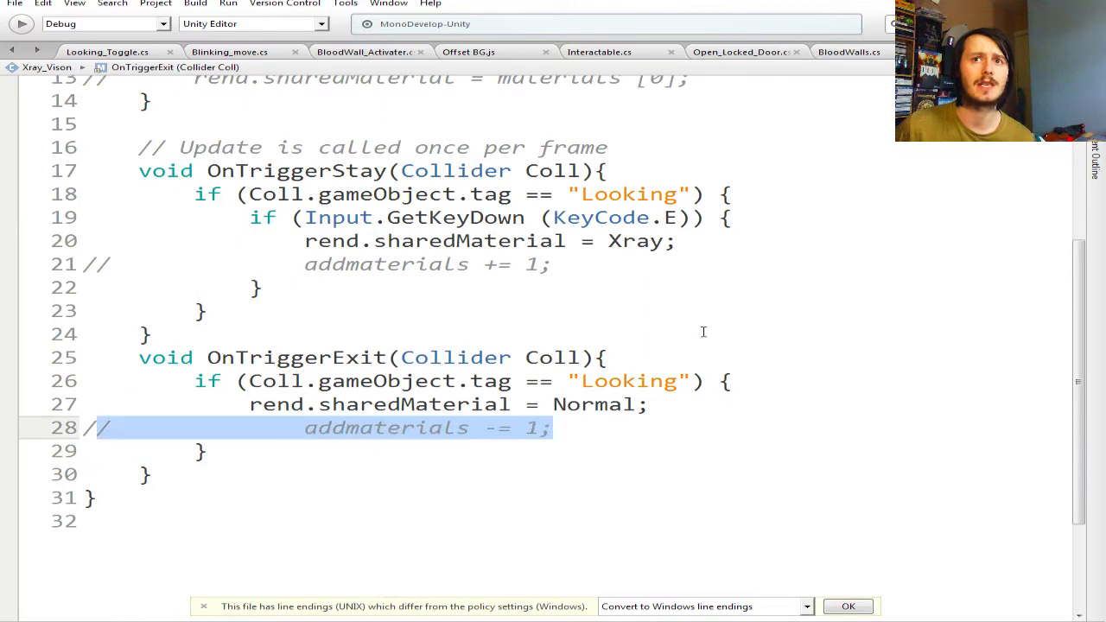
{"action": "left_click", "coordinate": [346, 263]}
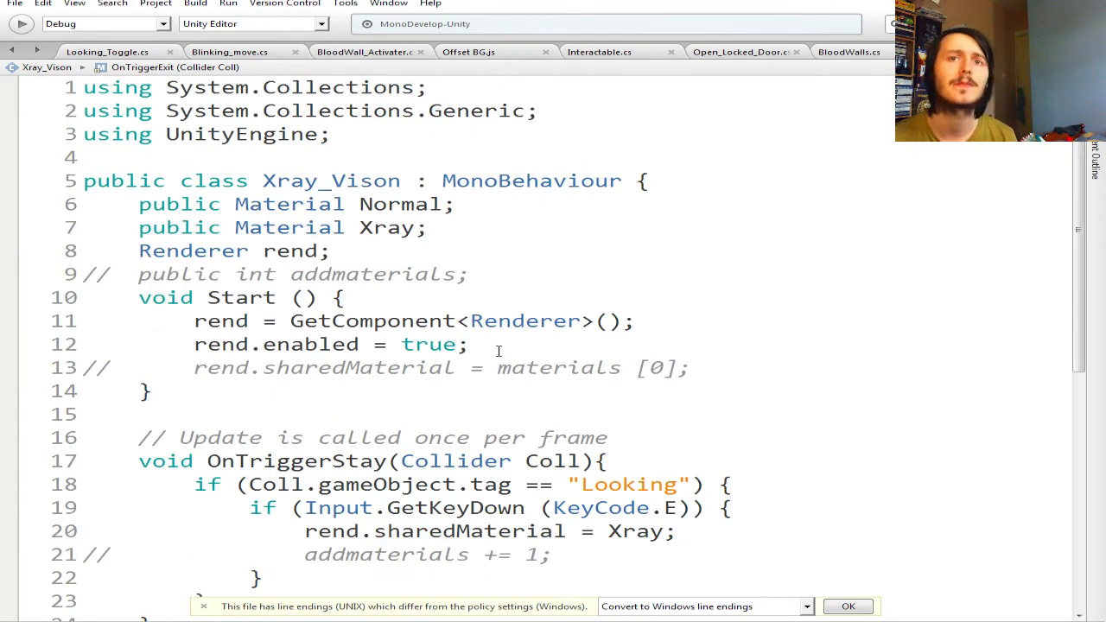
{"action": "scroll", "scroll_direction": "down", "scroll_amount": 3}
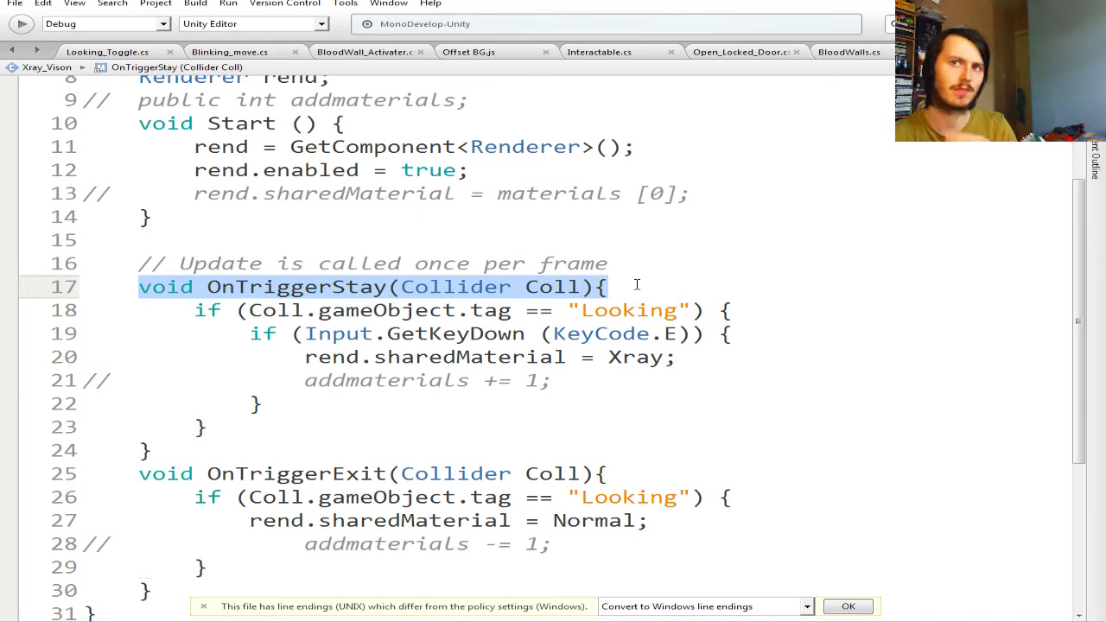
{"action": "mouse_move", "coordinate": [431, 292]}
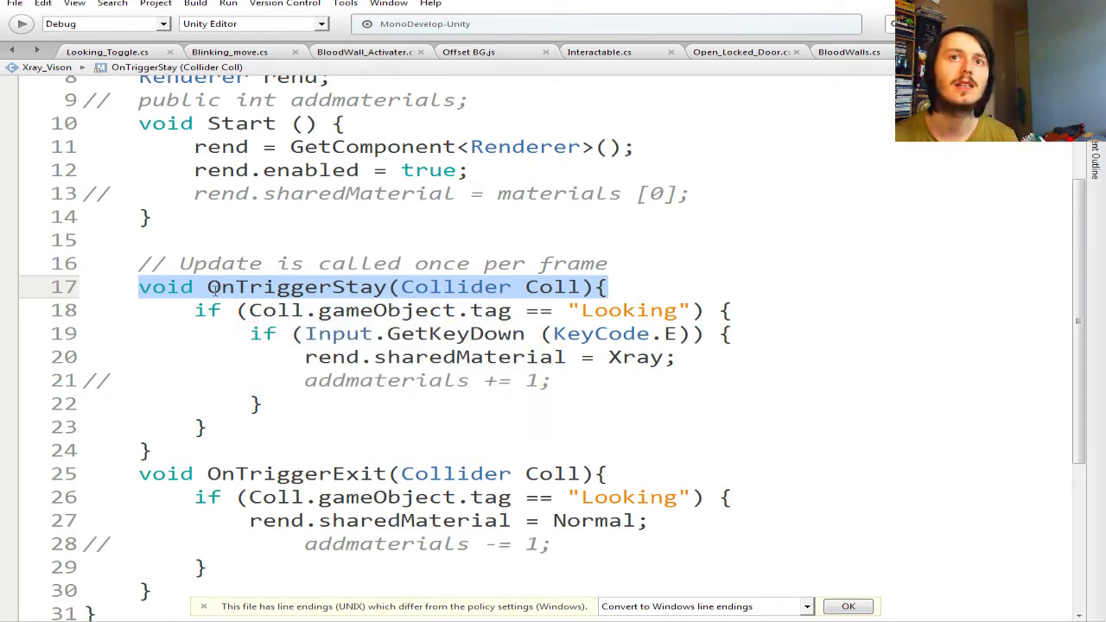
- Rename the OnTriggerStay collider parameter from Coll to pickle
{"action": "left_click", "coordinate": [207, 287]}
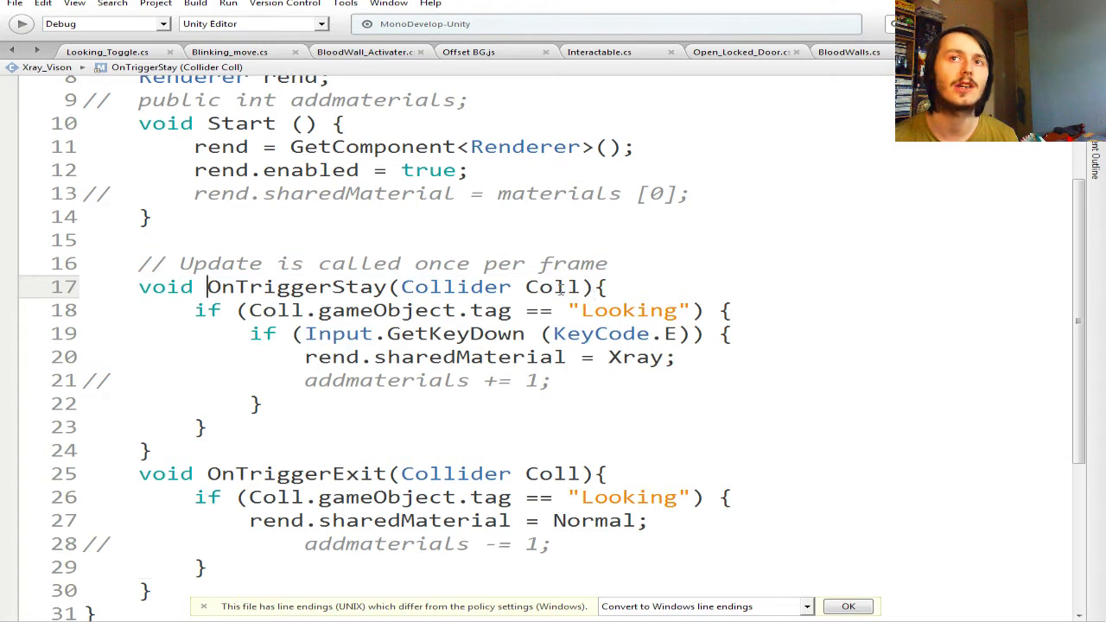
{"action": "double_click", "coordinate": [550, 287]}
{"action": "type", "text": "p"}
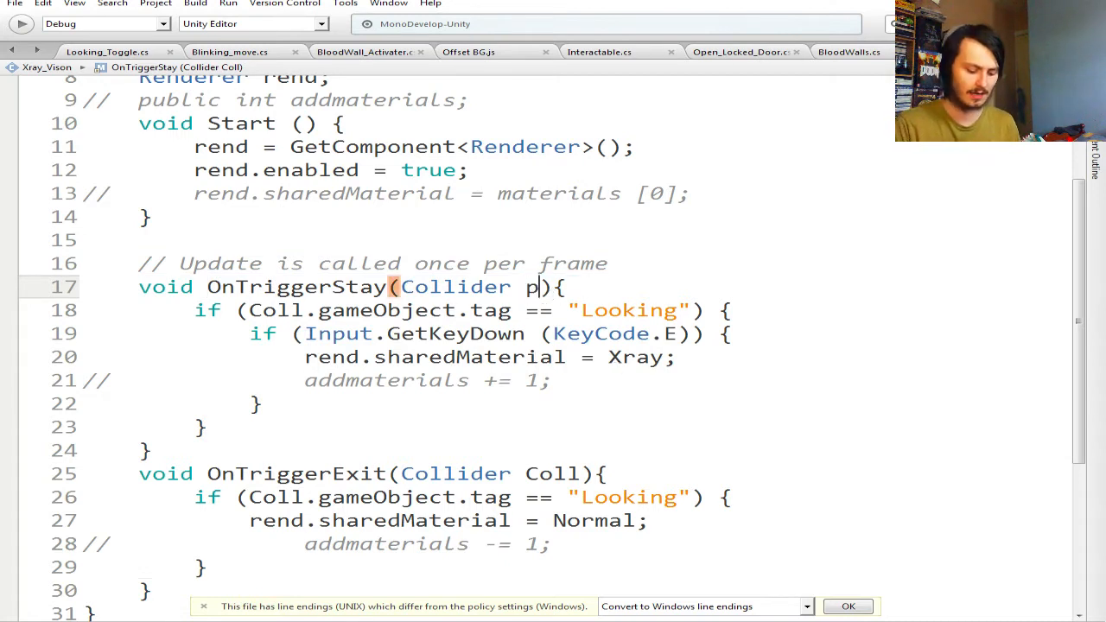
{"action": "type", "text": "ickle"}
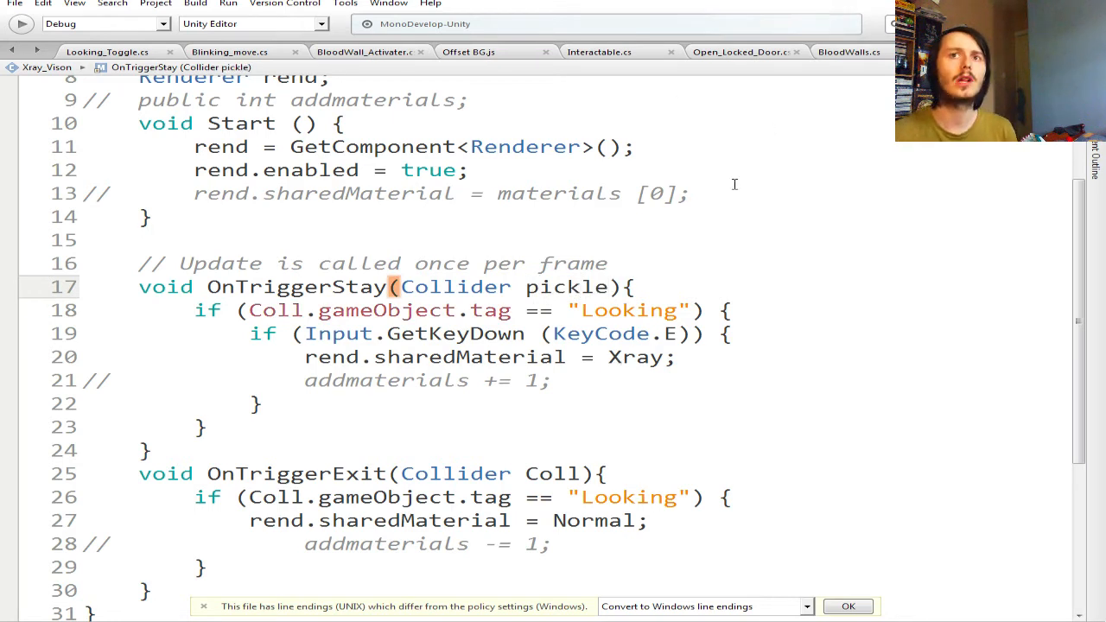
{"action": "double_click", "coordinate": [566, 287]}
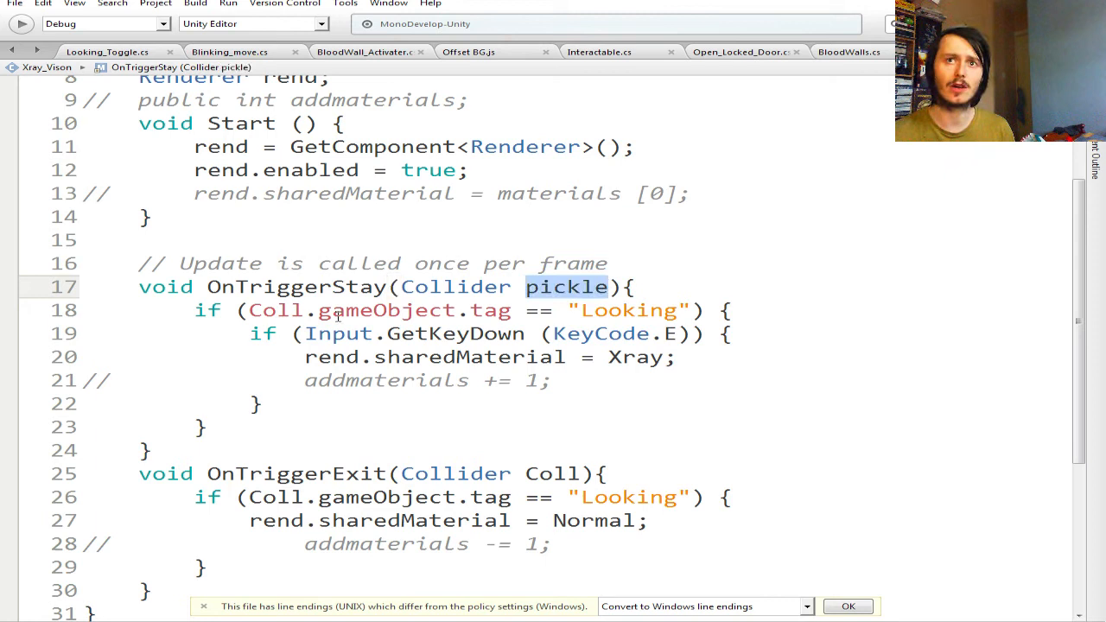
- Rename the Coll reference in the tag check to pickle to match
{"action": "double_click", "coordinate": [277, 311]}
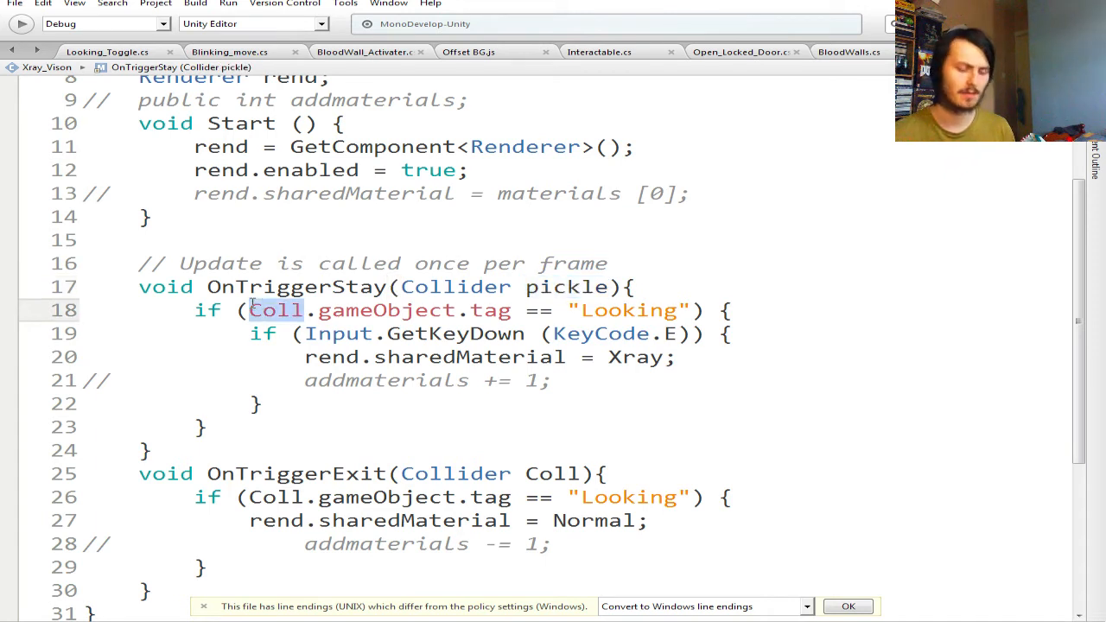
{"action": "type", "text": "pickle"}
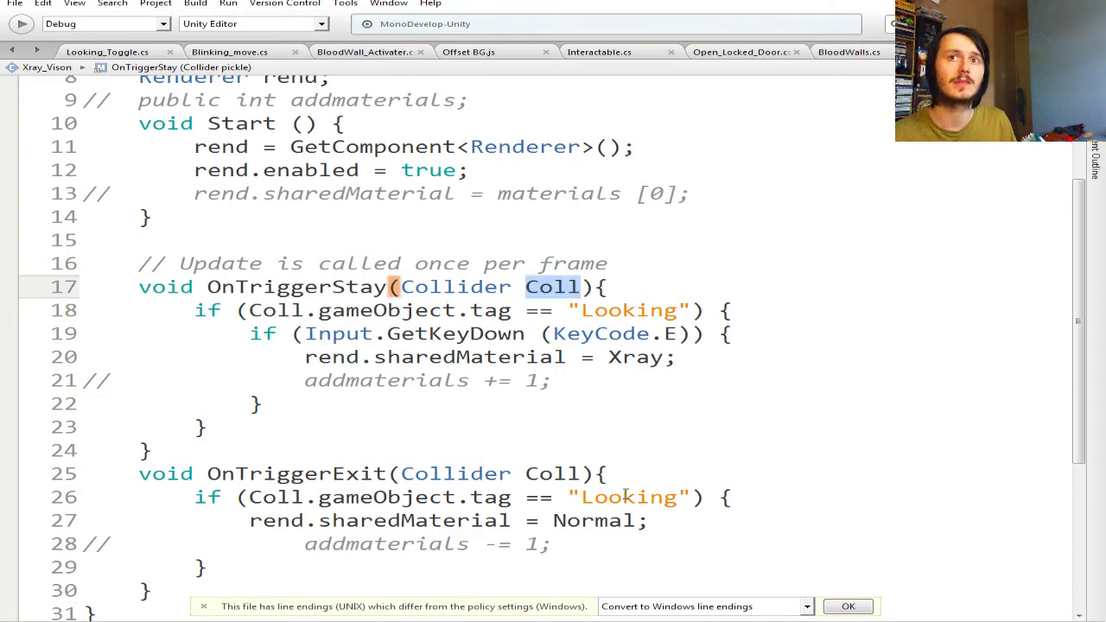
{"action": "left_click", "coordinate": [731, 309]}
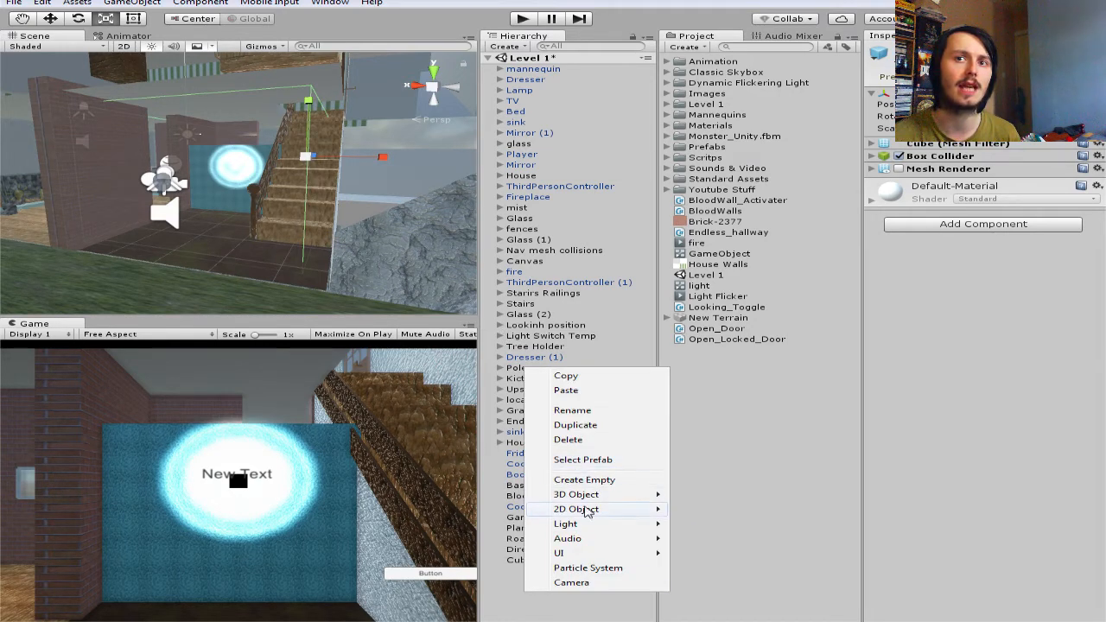
{"action": "mouse_move", "coordinate": [576, 495]}
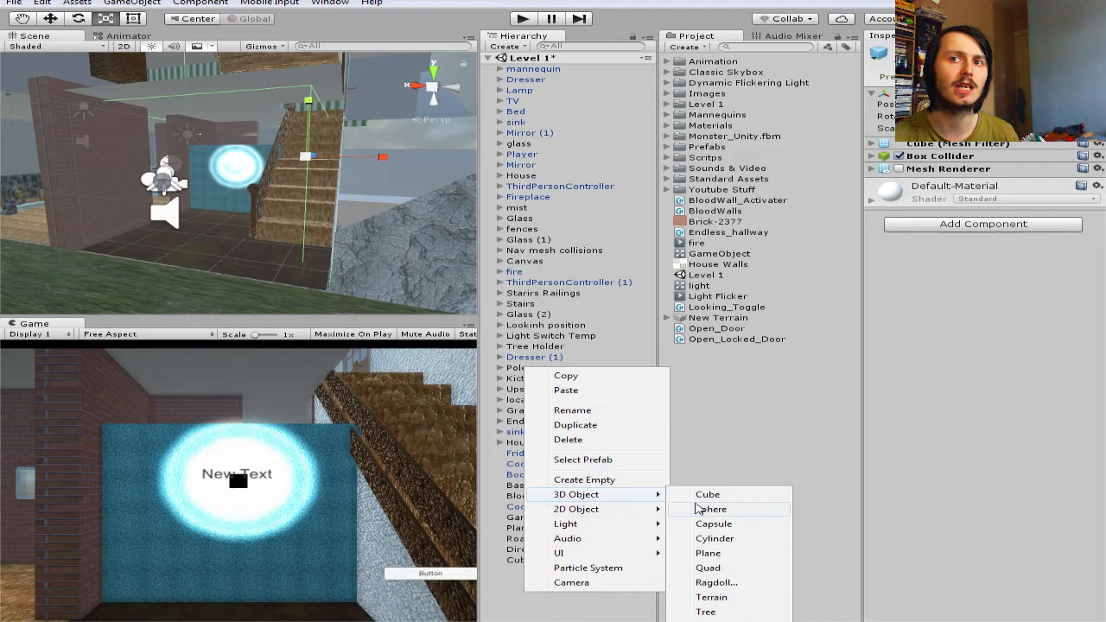
{"action": "mouse_move", "coordinate": [708, 502]}
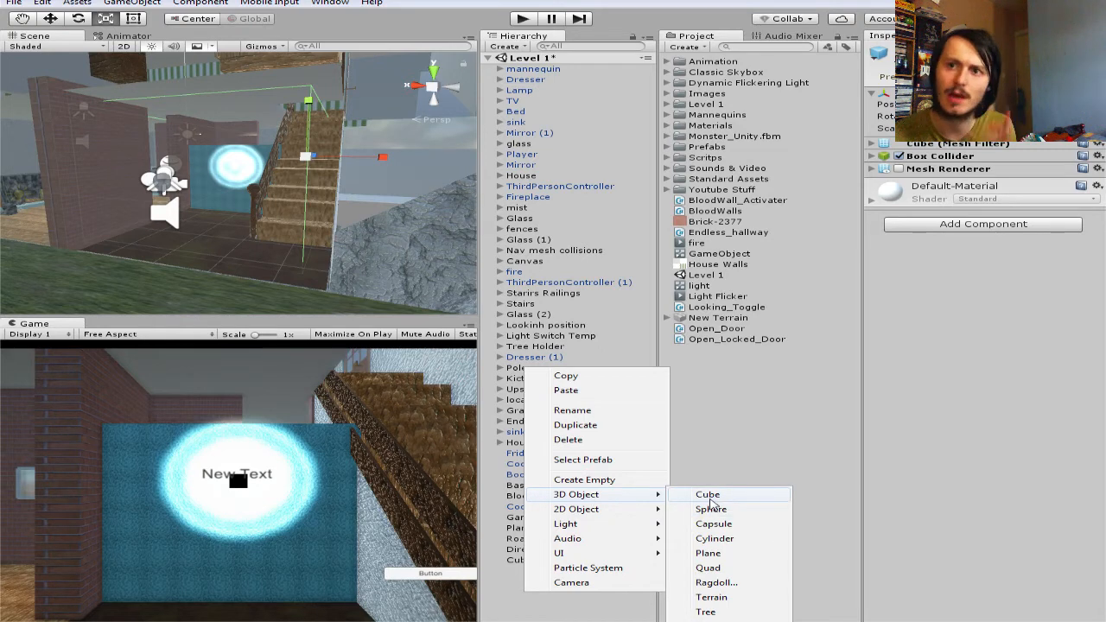
- Add a new Cube and tag the wall Cube carrying Xray_Vison as Looking
{"action": "left_click", "coordinate": [708, 494]}
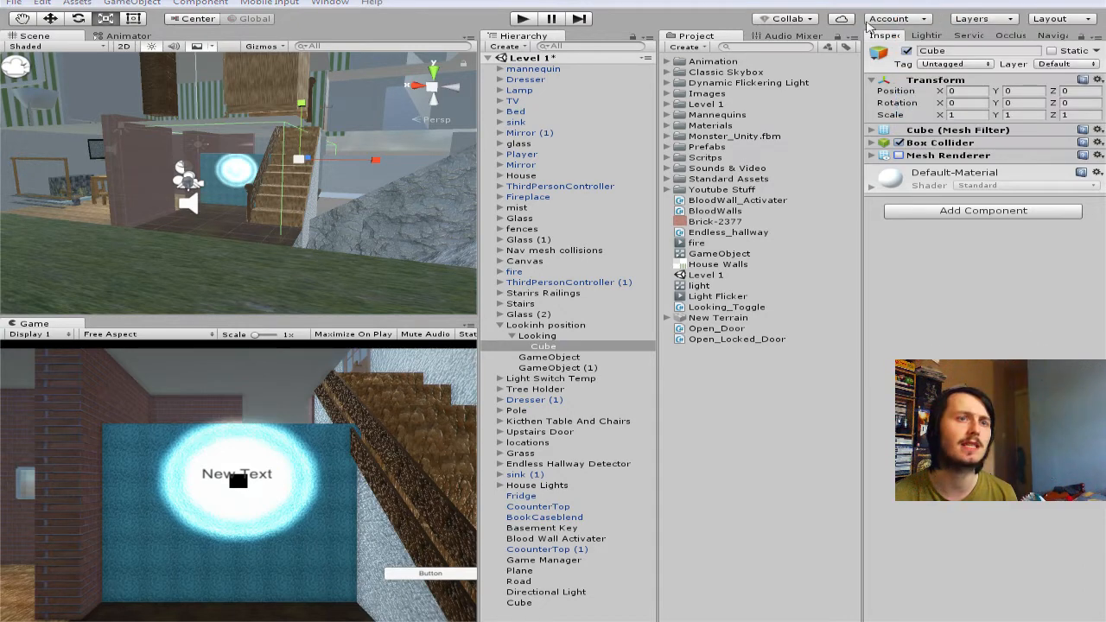
{"action": "left_click", "coordinate": [955, 63]}
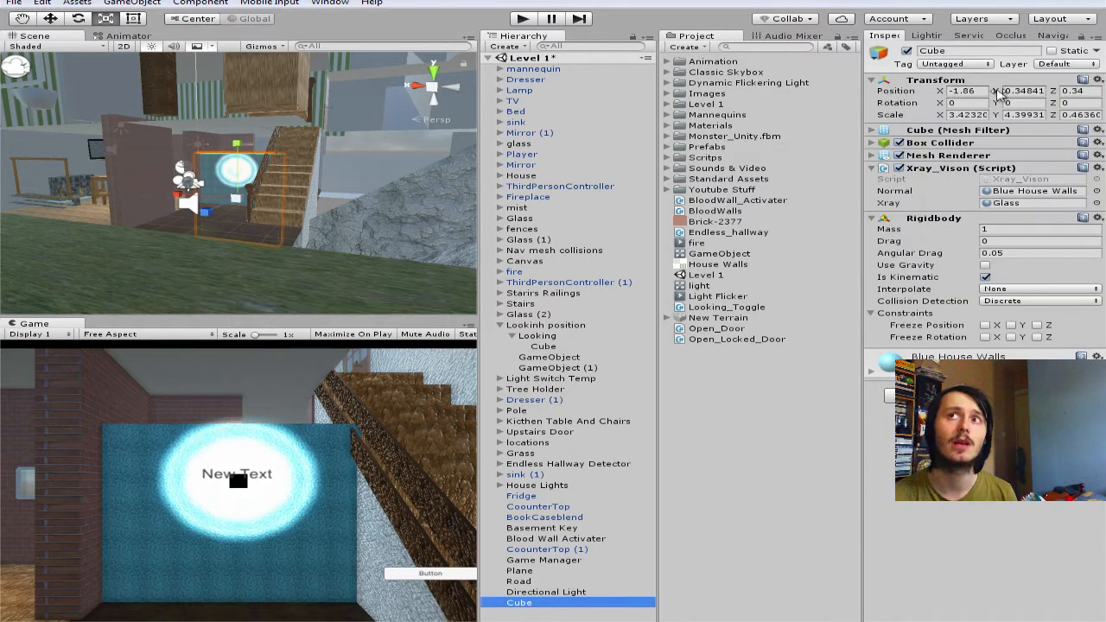
{"action": "left_click", "coordinate": [955, 64]}
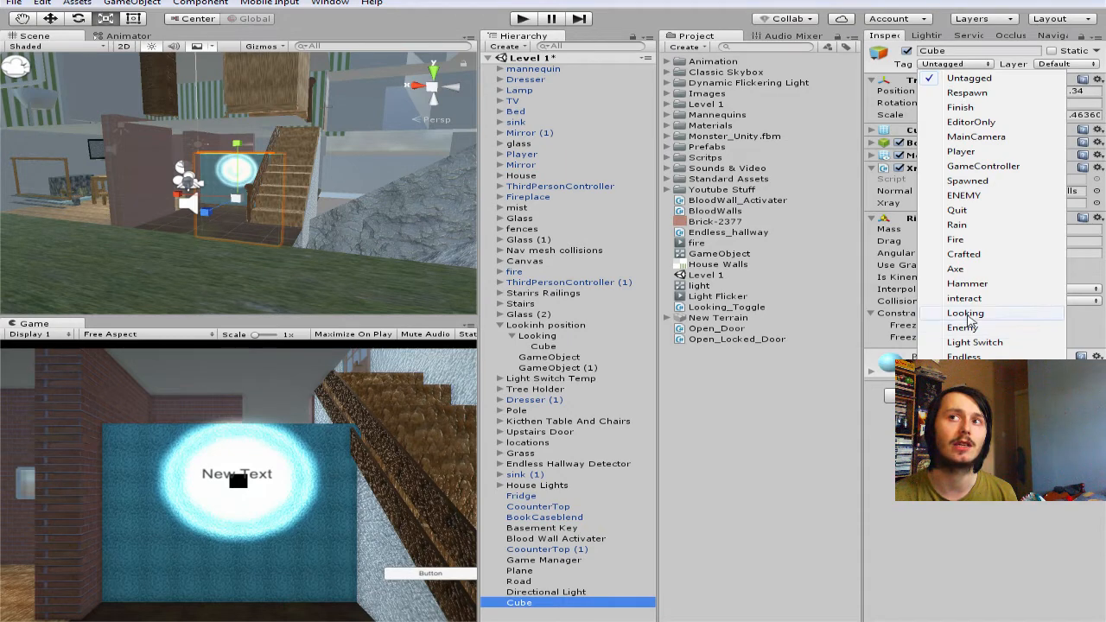
{"action": "left_click", "coordinate": [966, 313]}
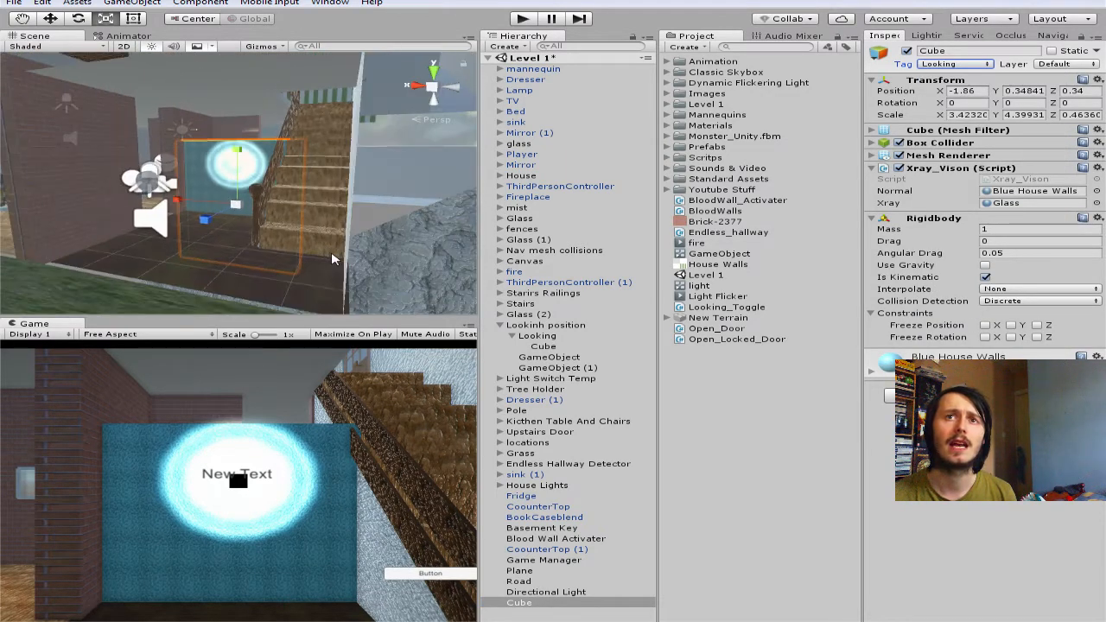
{"action": "left_click", "coordinate": [559, 368]}
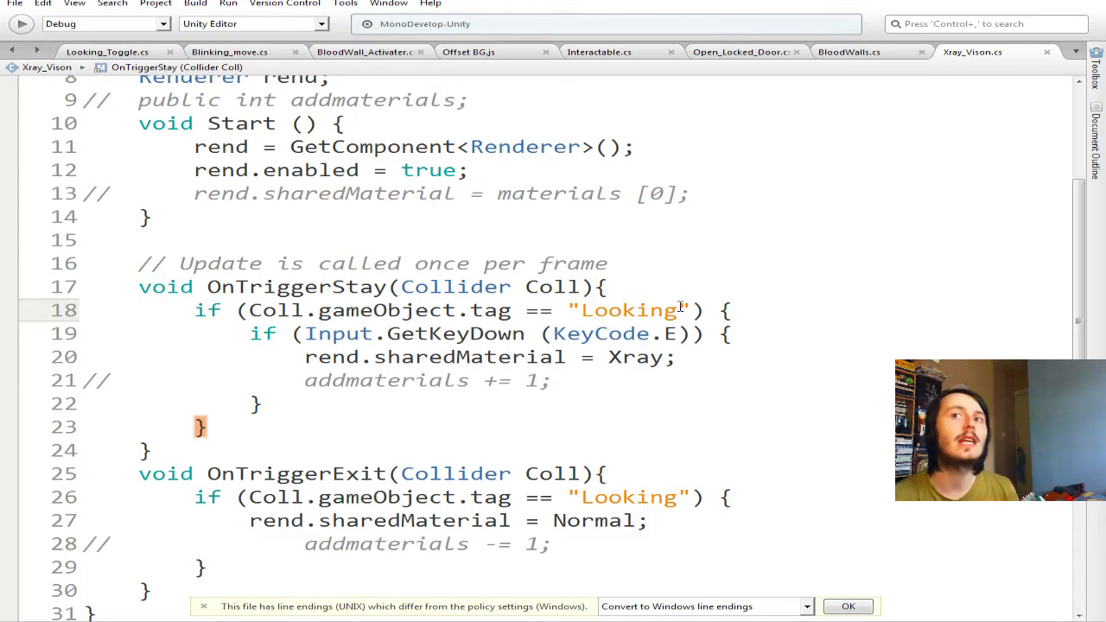
{"action": "double_click", "coordinate": [629, 310]}
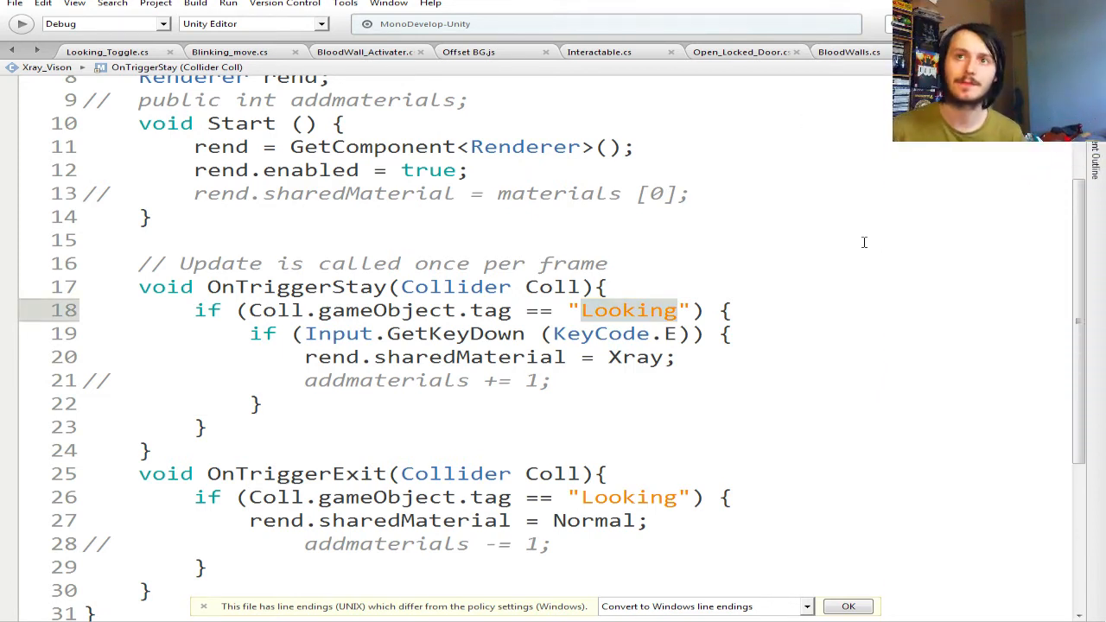
{"action": "mouse_move", "coordinate": [289, 299]}
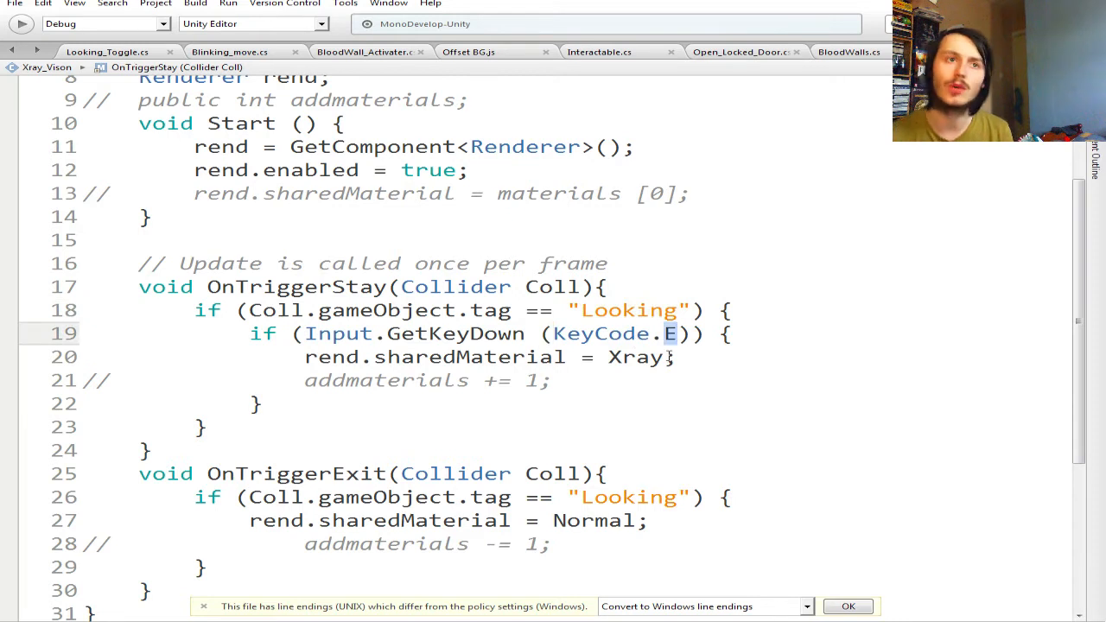
{"action": "type", "text": "X"}
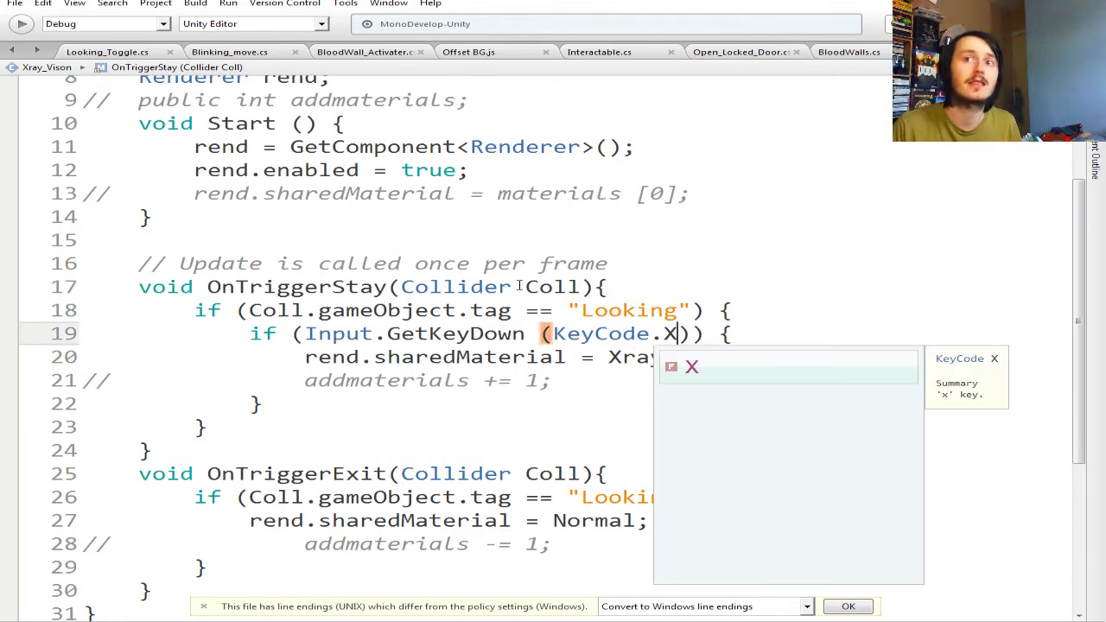
{"action": "key", "text": "backspace"}
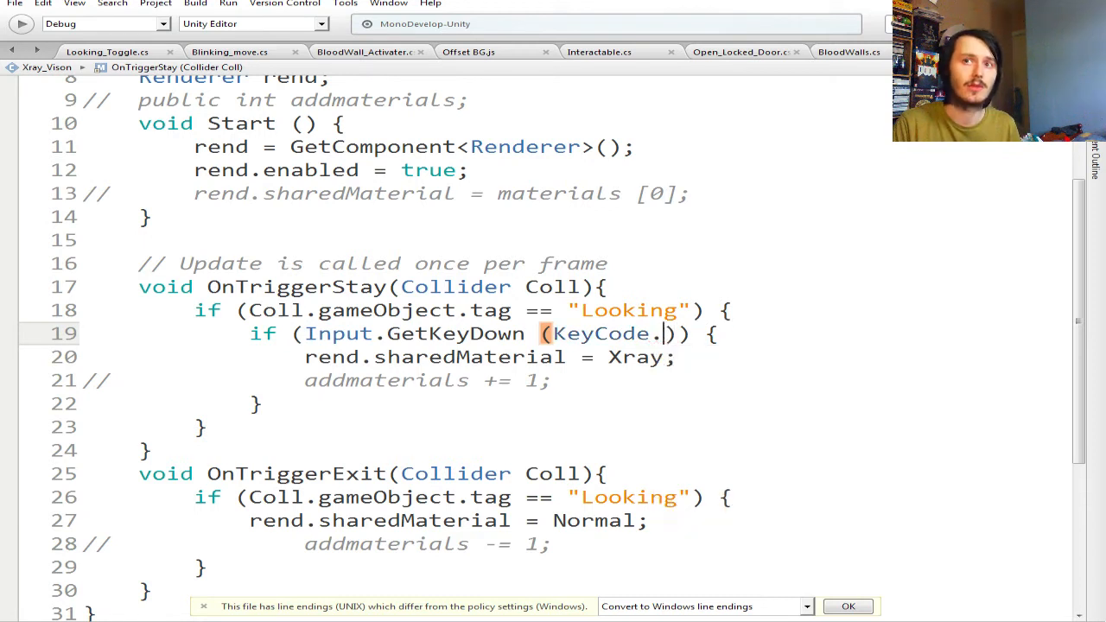
{"action": "type", "text": "S"}
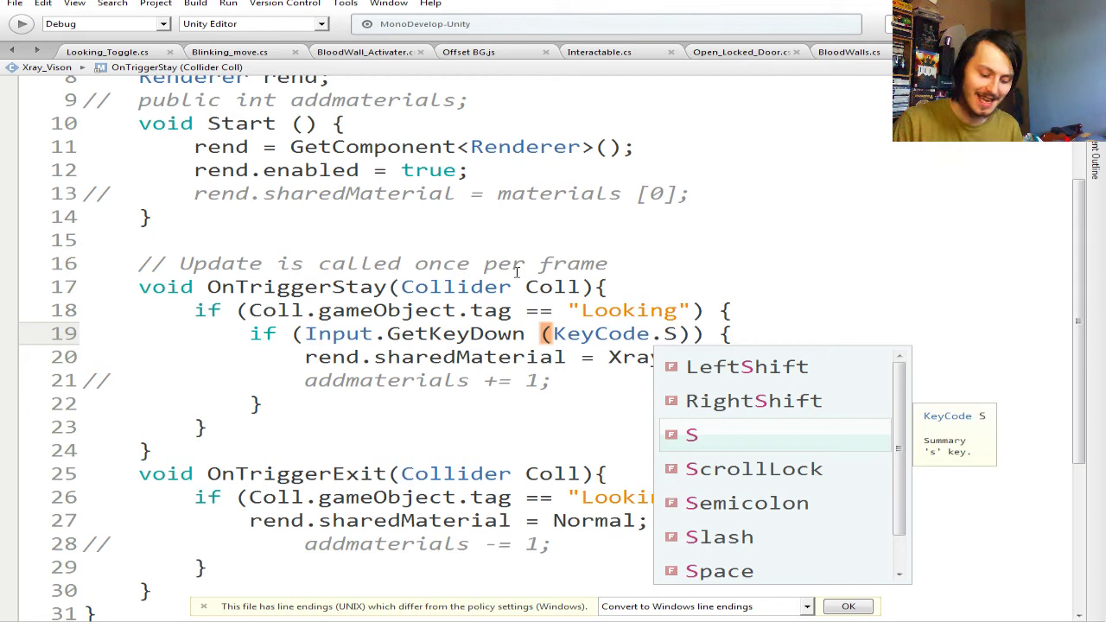
{"action": "type", "text": "E"}
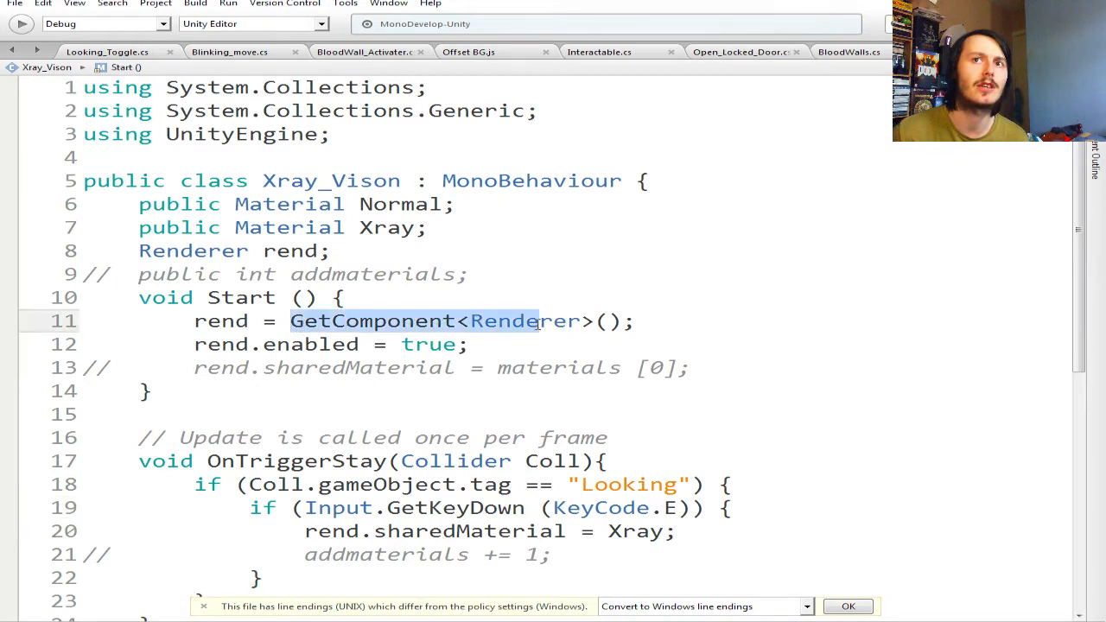
{"action": "scroll", "scroll_direction": "down", "scroll_amount": 3}
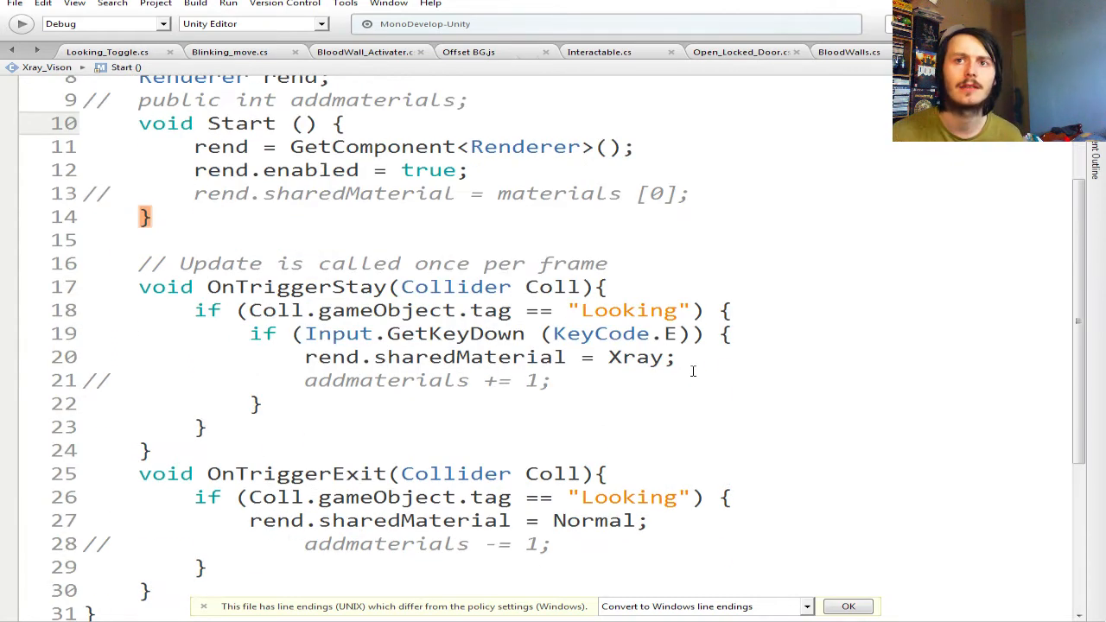
{"action": "double_click", "coordinate": [637, 357]}
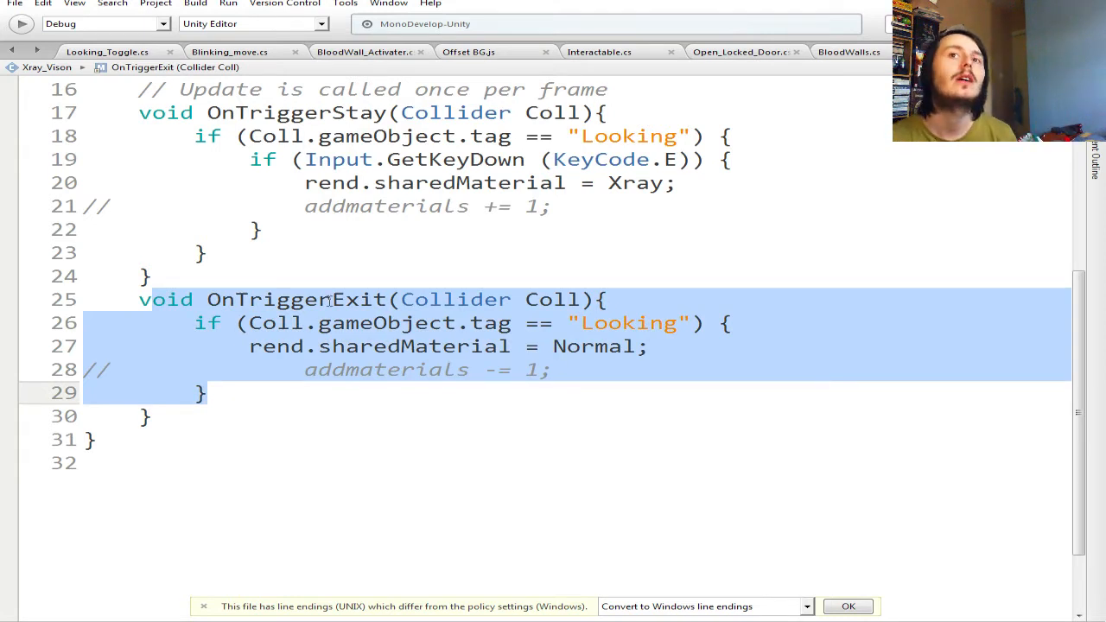
{"action": "left_click", "coordinate": [331, 300]}
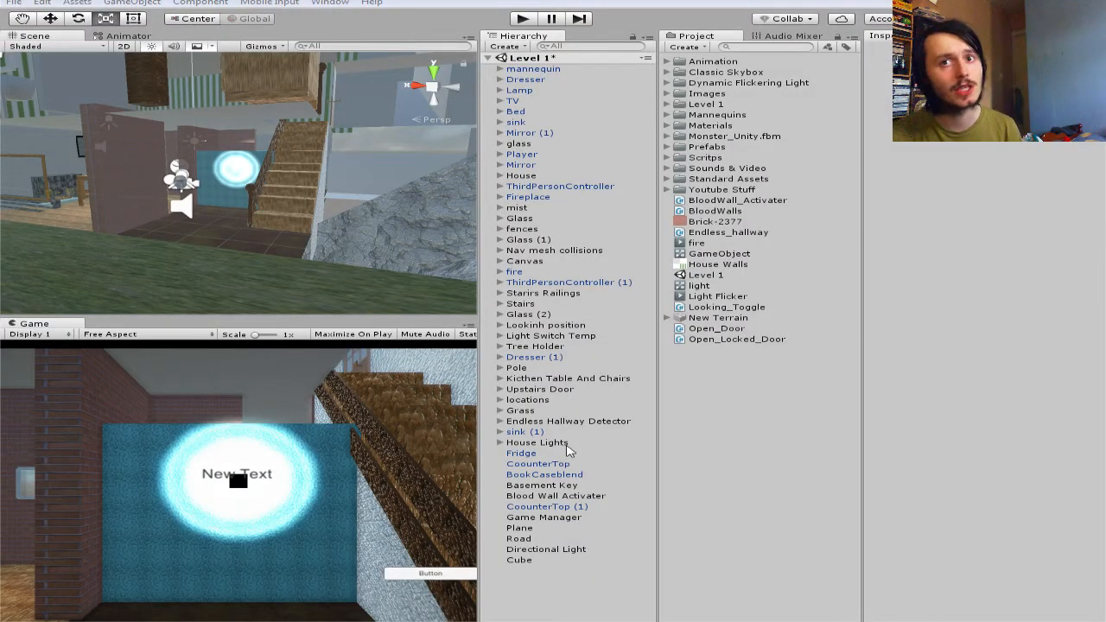
{"action": "mouse_move", "coordinate": [276, 234]}
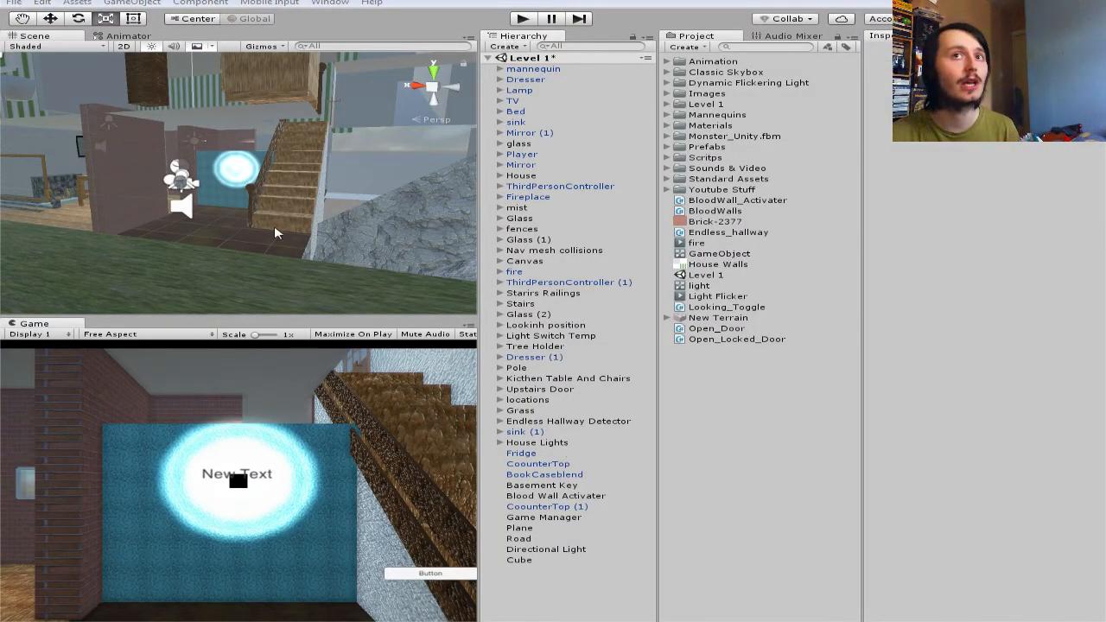
{"action": "mouse_move", "coordinate": [527, 562]}
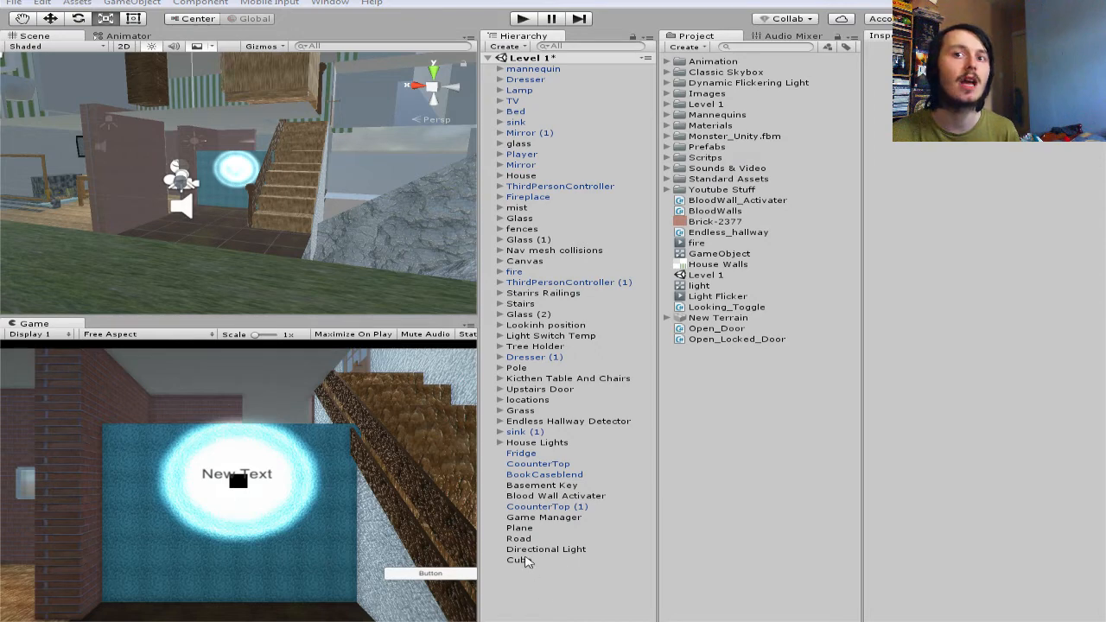
- Try adding a second Rigidbody to the wall Cube and dismiss the duplicate-component warning
{"action": "left_click", "coordinate": [520, 560]}
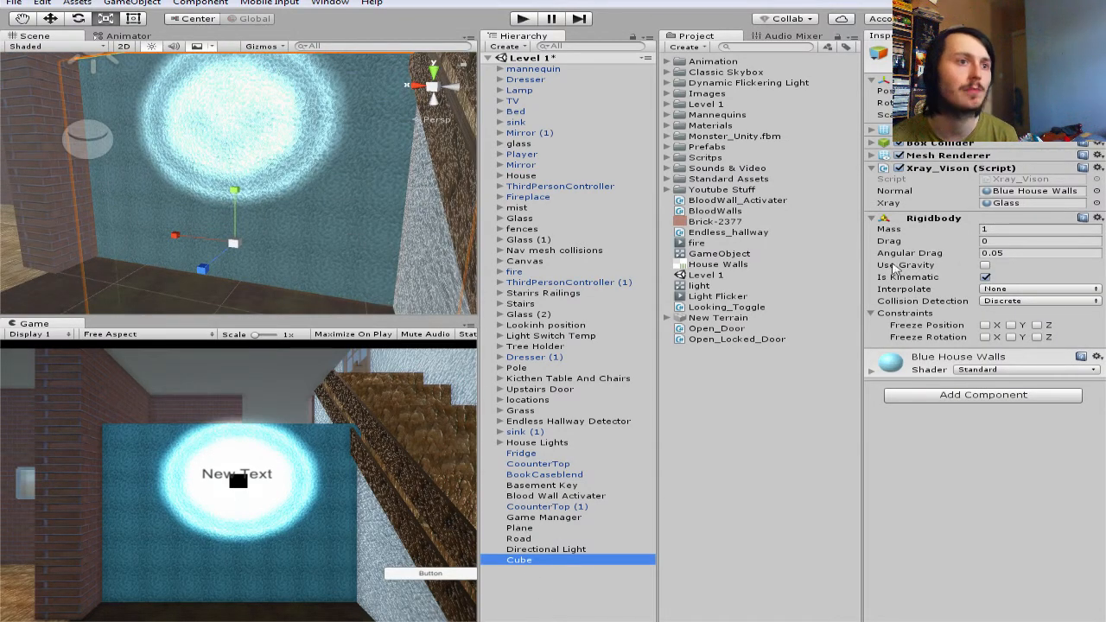
{"action": "left_click", "coordinate": [983, 395]}
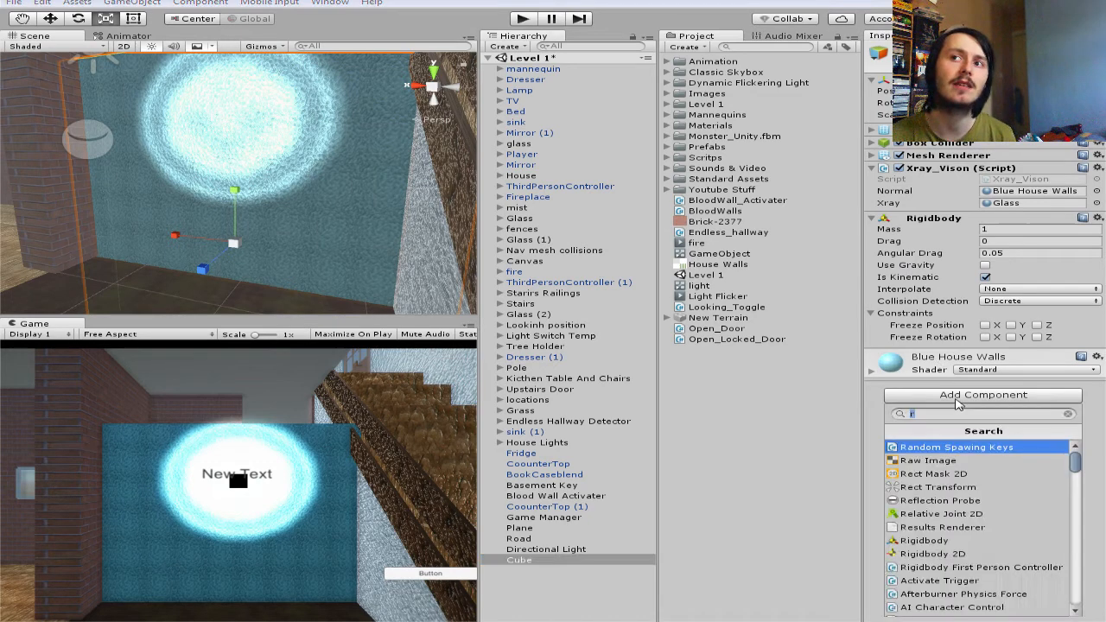
{"action": "left_click", "coordinate": [924, 540]}
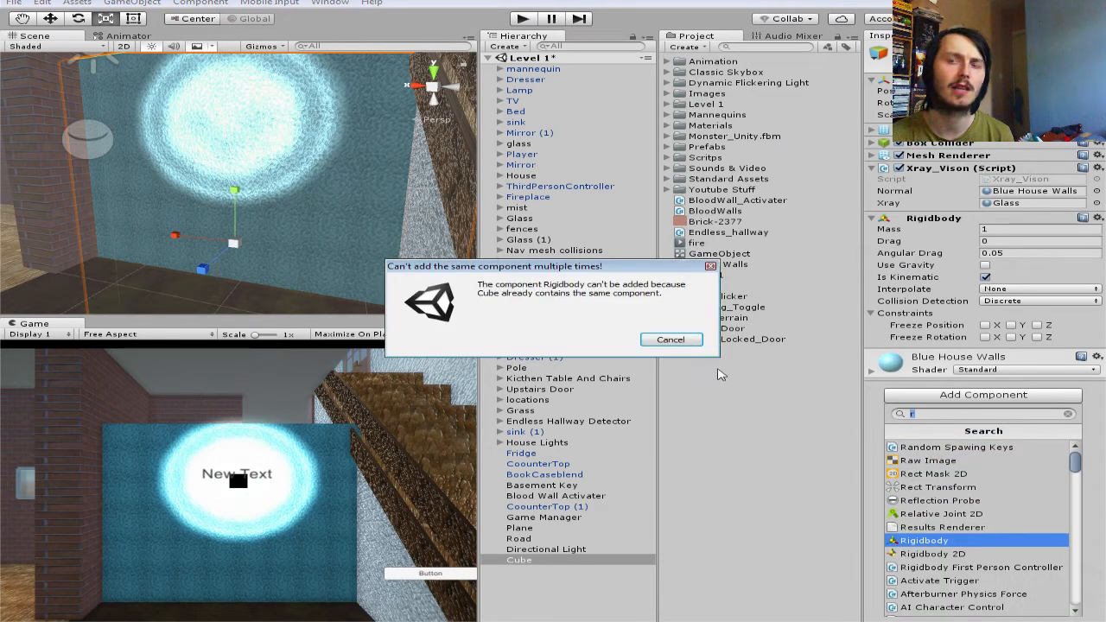
{"action": "left_click", "coordinate": [671, 339]}
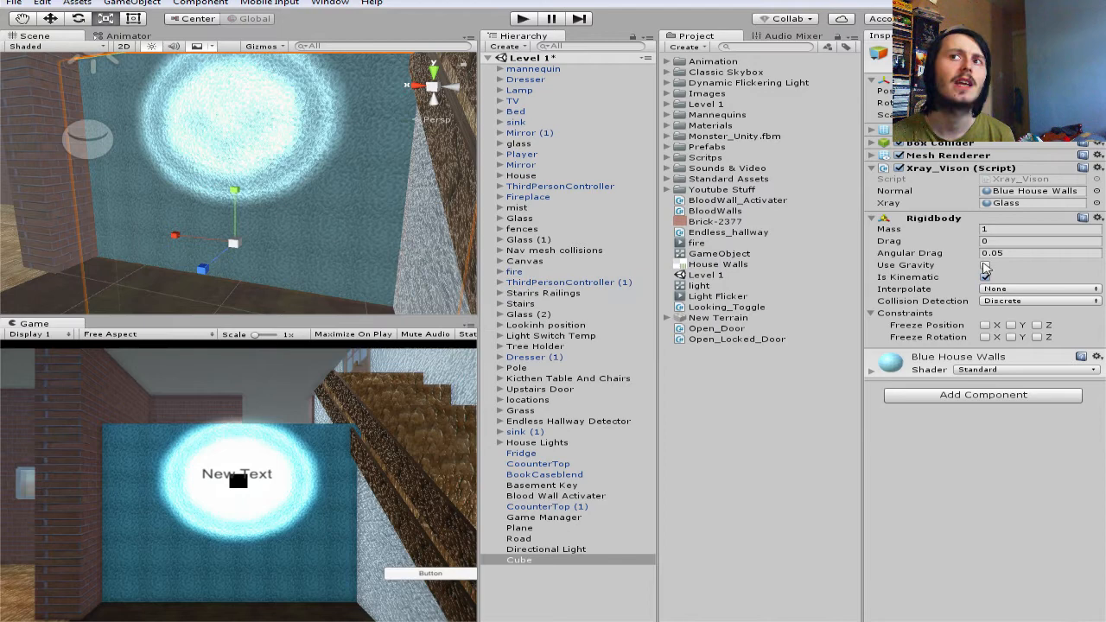
- Set the Cube's Rigidbody to no gravity and kinematic, then collapse the component
{"action": "left_click", "coordinate": [985, 265]}
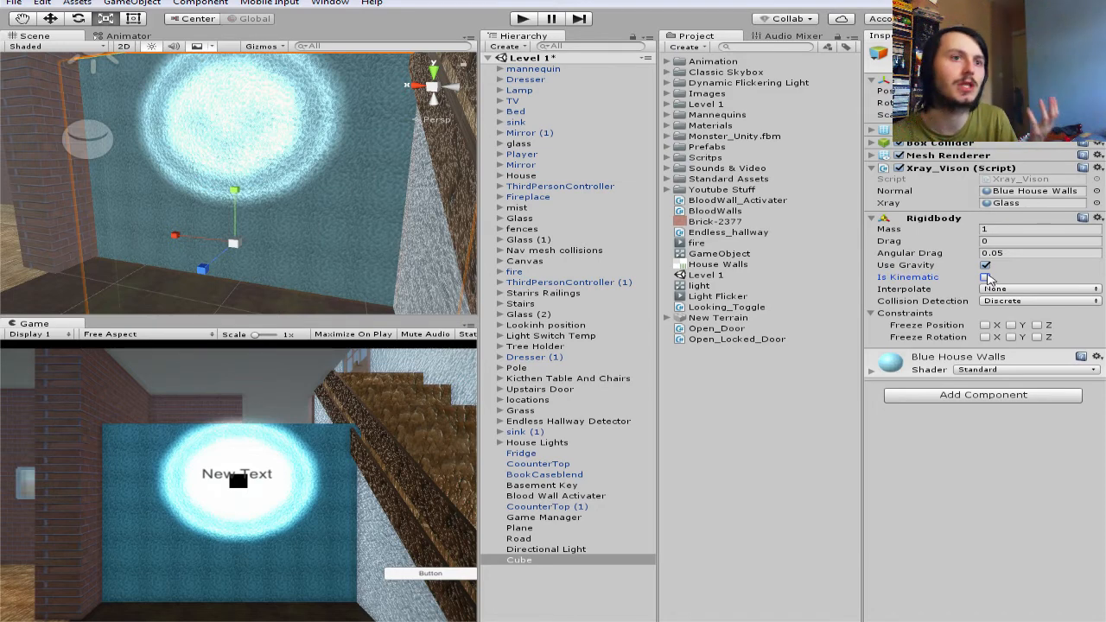
{"action": "left_click", "coordinate": [984, 265]}
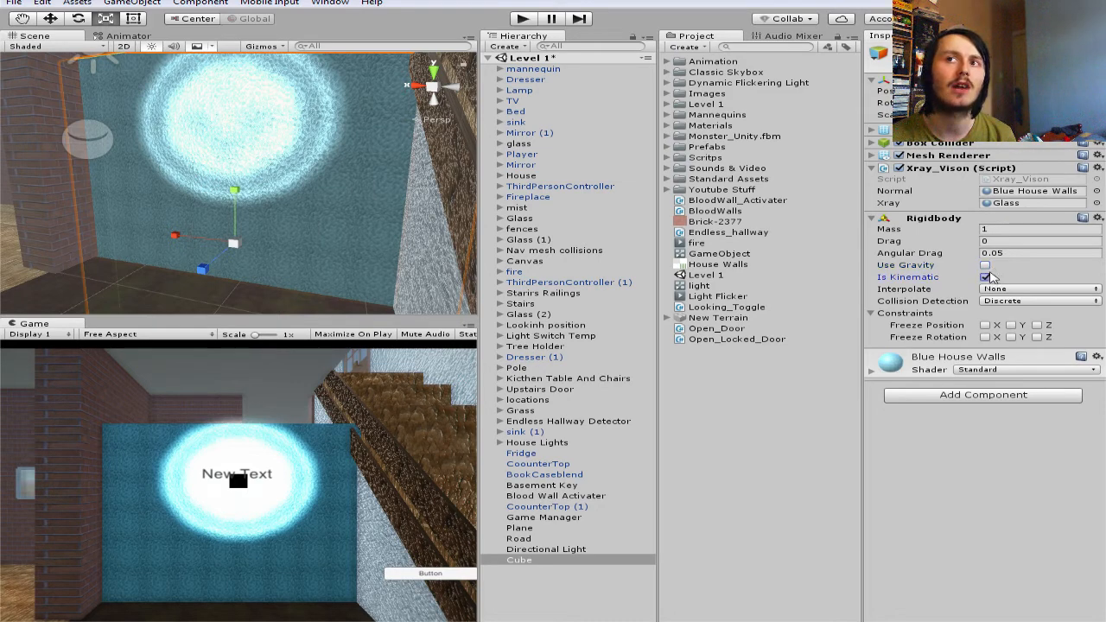
{"action": "left_click", "coordinate": [985, 264]}
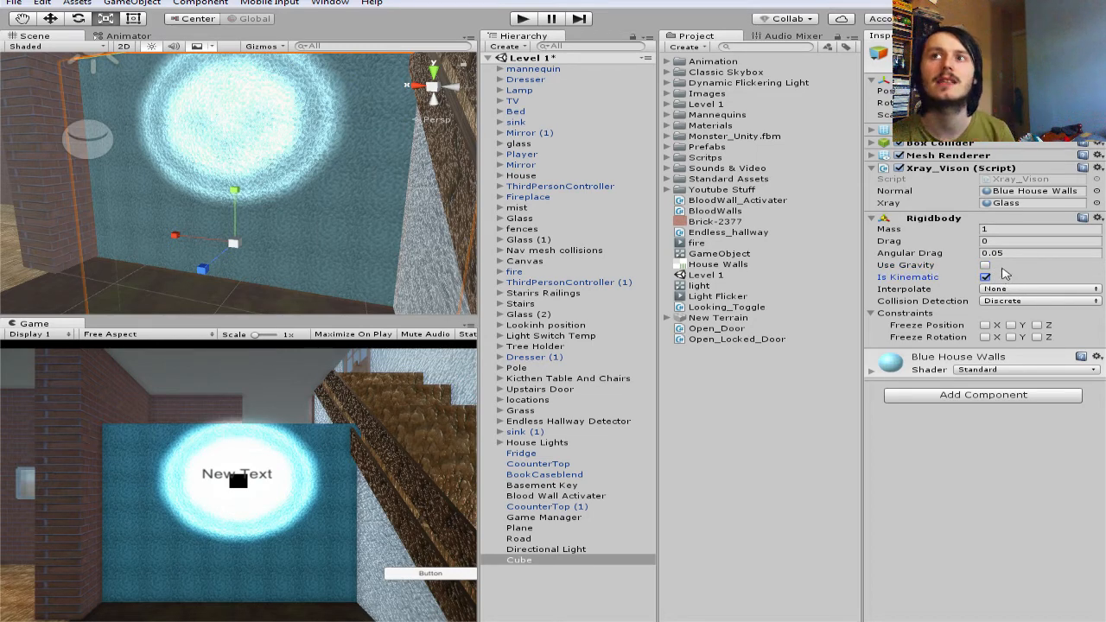
{"action": "left_click", "coordinate": [986, 277]}
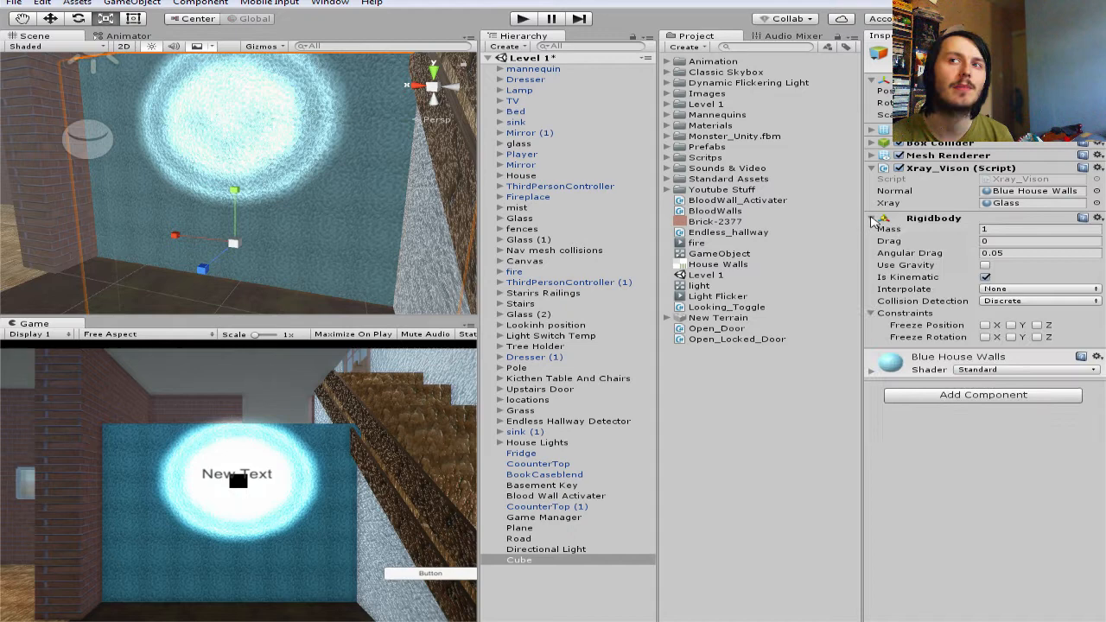
{"action": "left_click", "coordinate": [873, 218]}
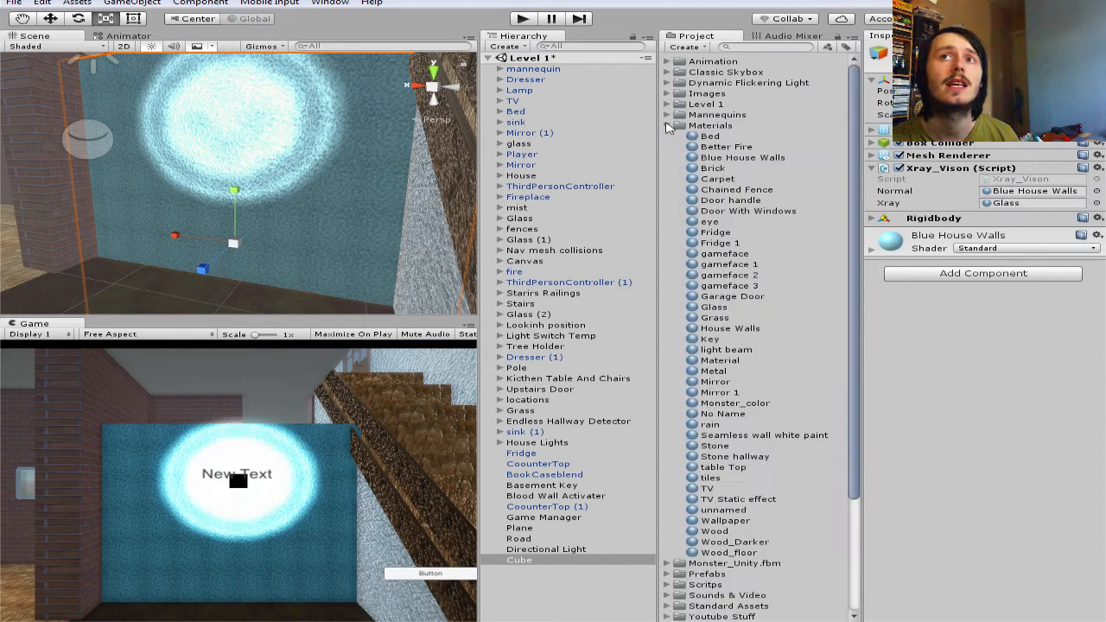
{"action": "mouse_move", "coordinate": [722, 216]}
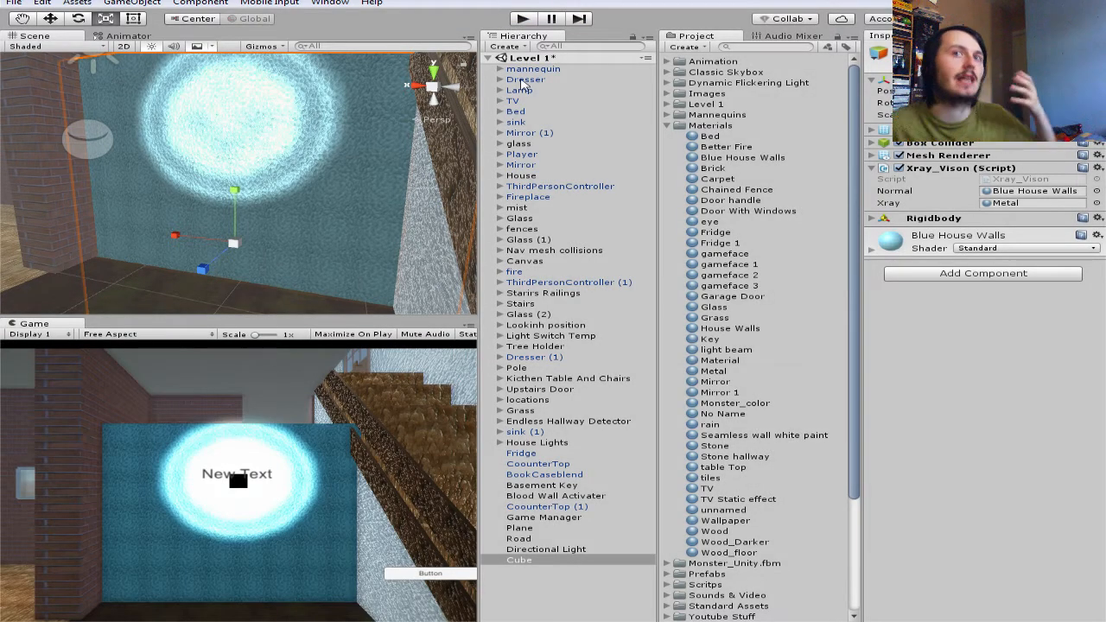
{"action": "mouse_move", "coordinate": [4, 531]}
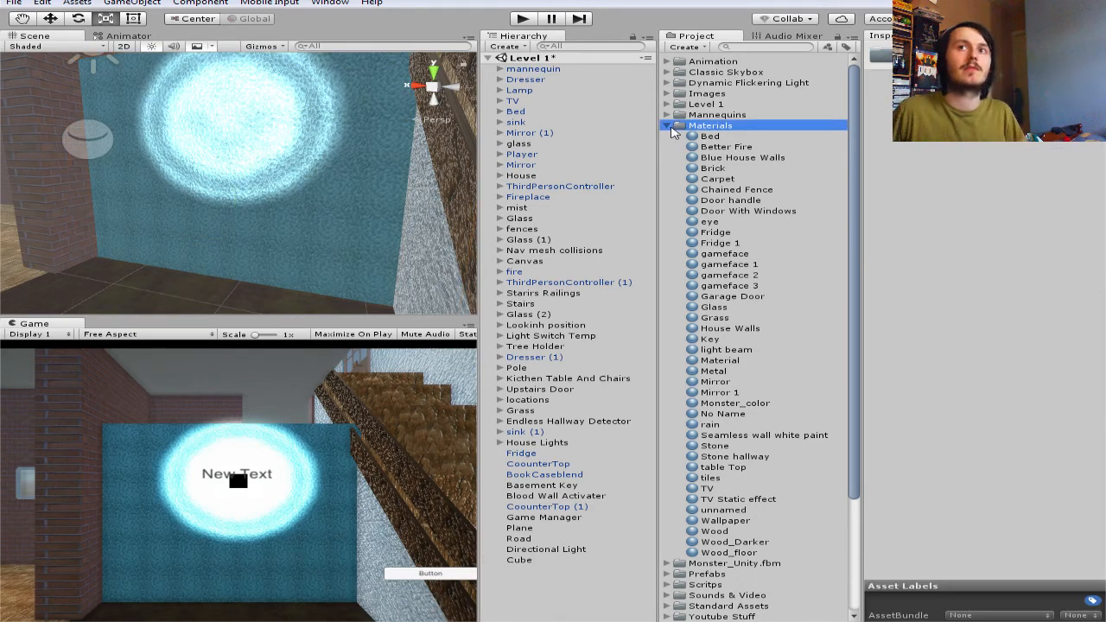
- Collapse the Materials folder after assigning Metal as the Cube's Xray material
{"action": "left_click", "coordinate": [667, 125]}
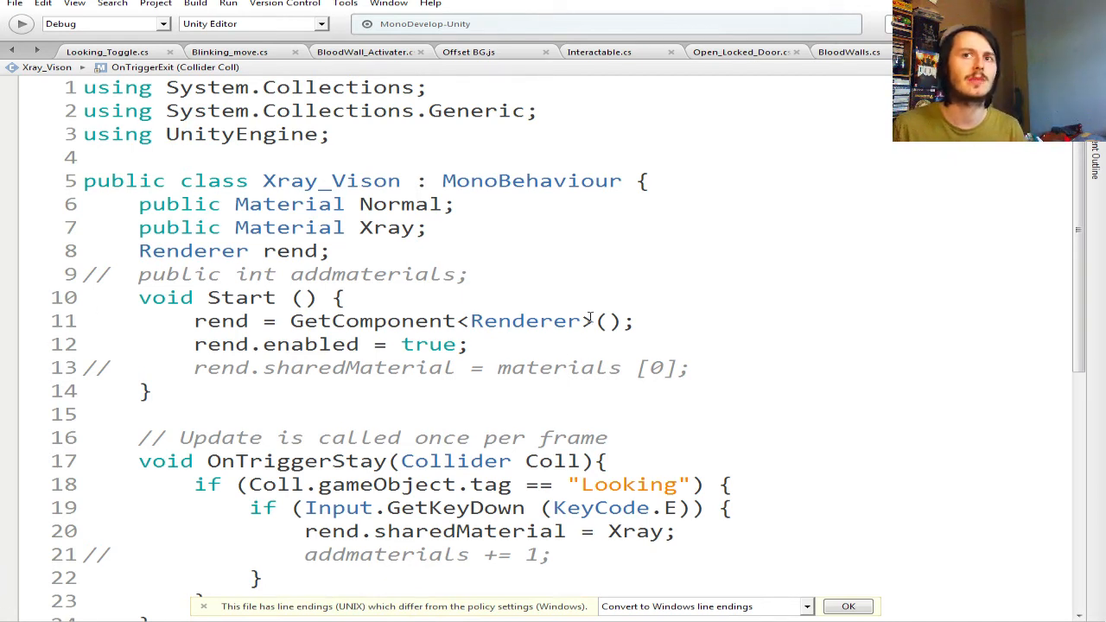
{"action": "double_click", "coordinate": [528, 321]}
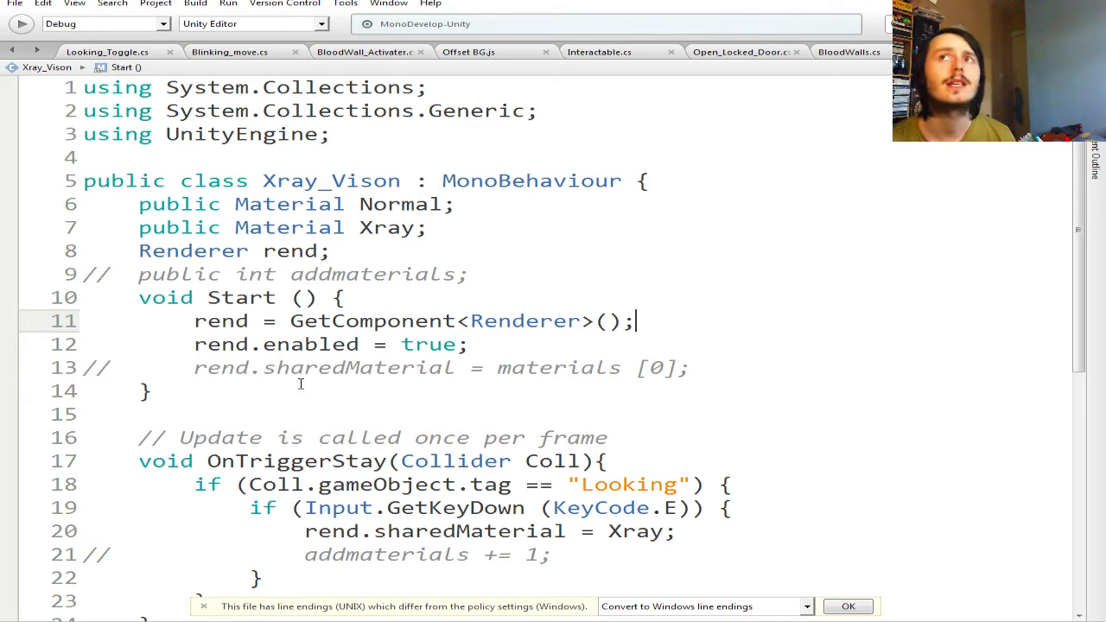
{"action": "scroll", "scroll_direction": "down", "scroll_amount": 3}
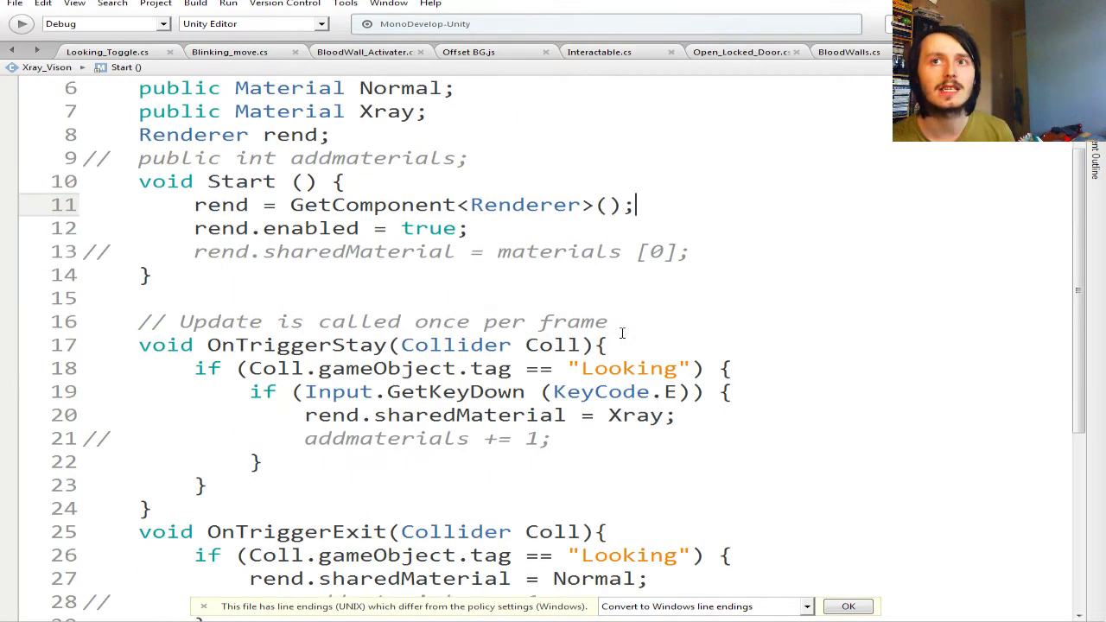
{"action": "scroll", "scroll_direction": "down", "scroll_amount": 3}
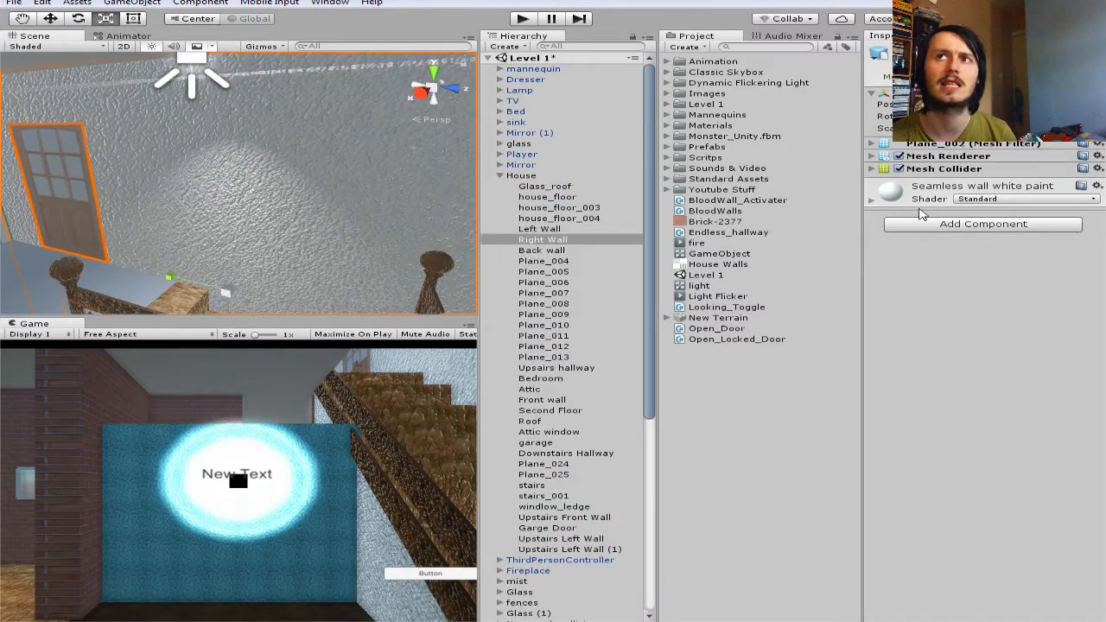
- Give Right Wall a kinematic Rigidbody and set Xray_Vison's Normal material to Seamless wall white paint
{"action": "left_click", "coordinate": [983, 223]}
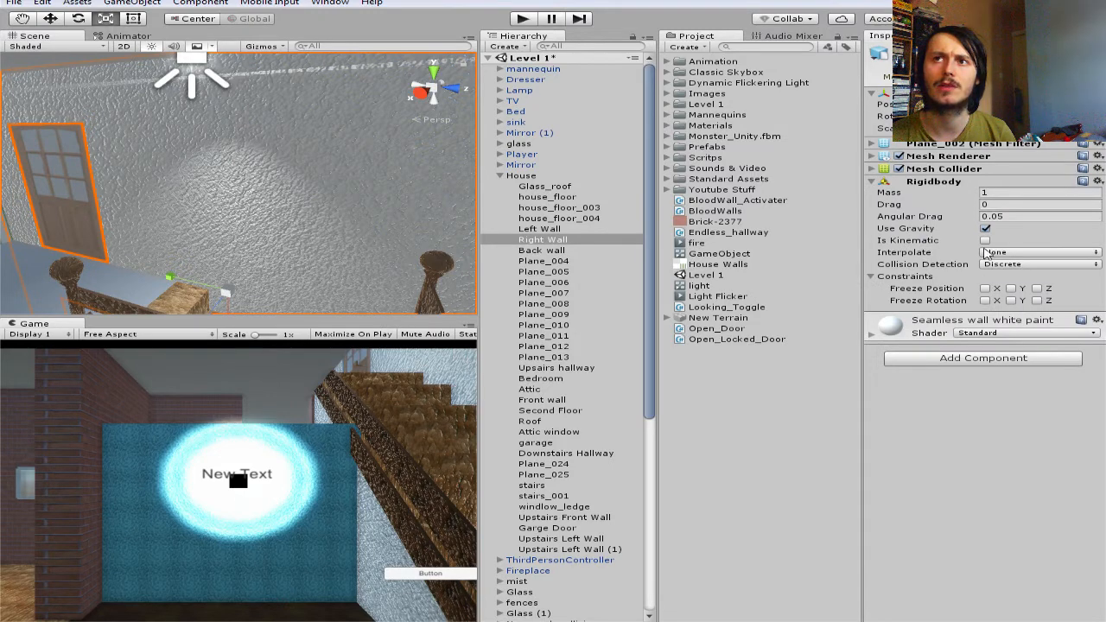
{"action": "left_click", "coordinate": [986, 241]}
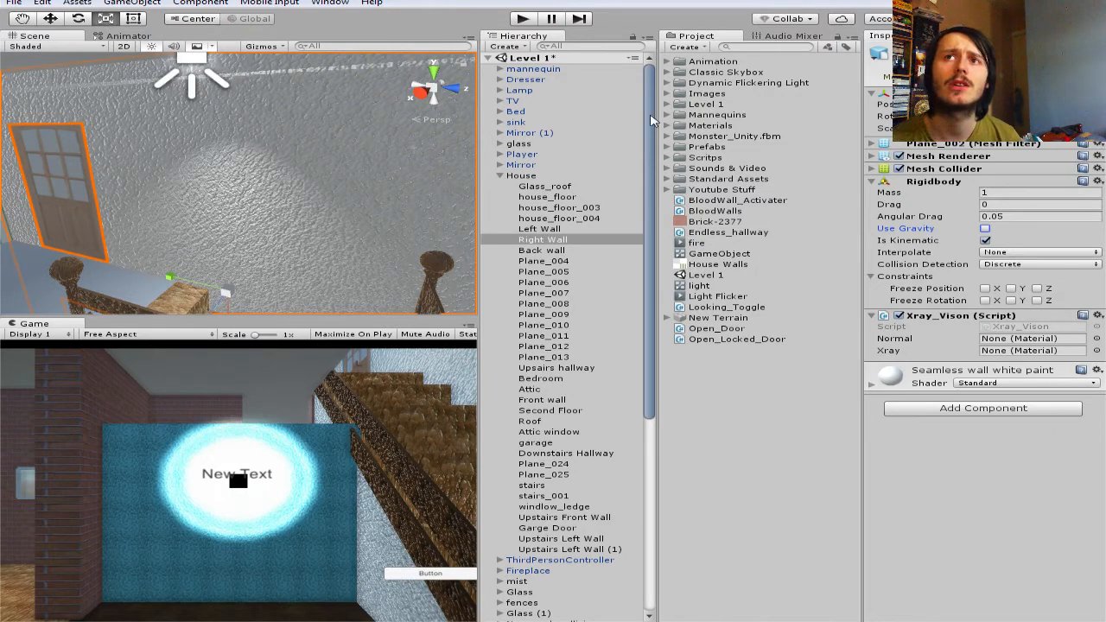
{"action": "mouse_move", "coordinate": [700, 134]}
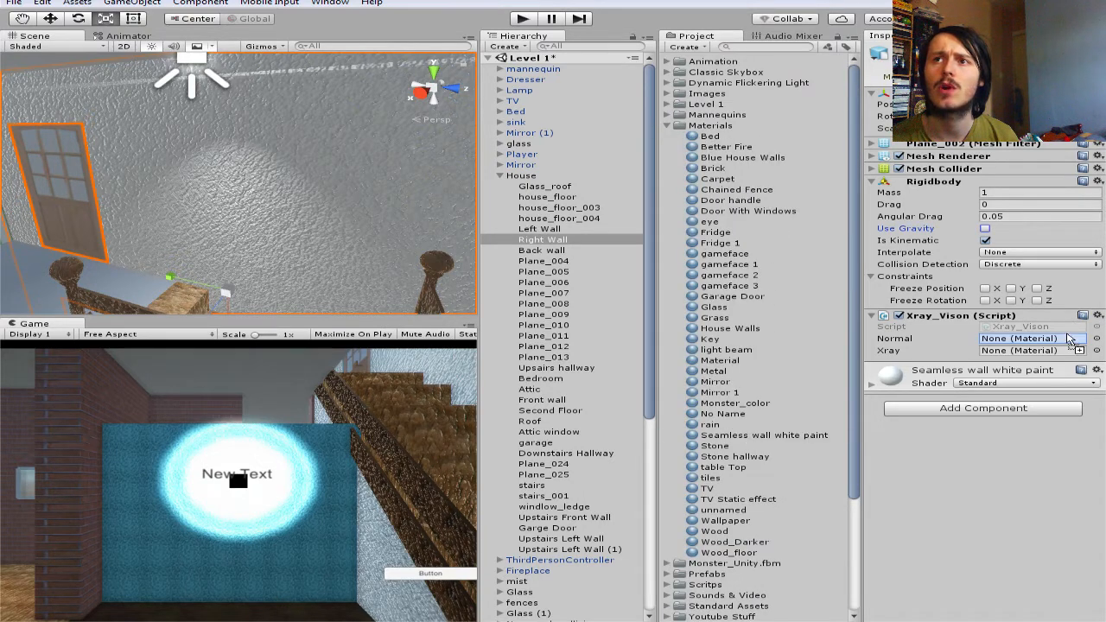
{"action": "left_click", "coordinate": [1033, 338]}
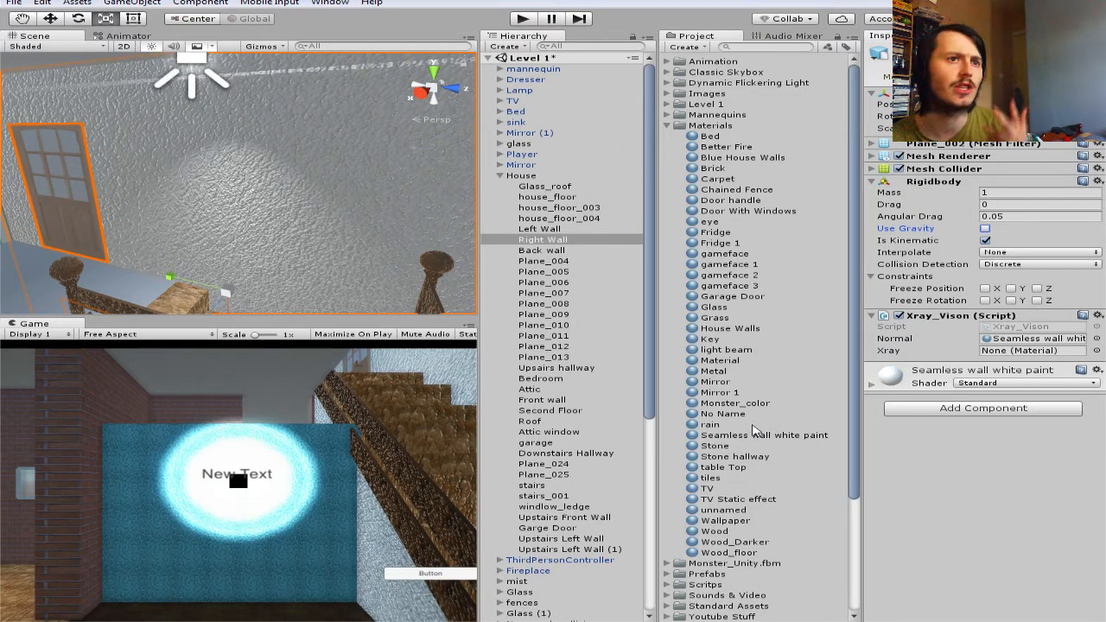
{"action": "mouse_move", "coordinate": [763, 279]}
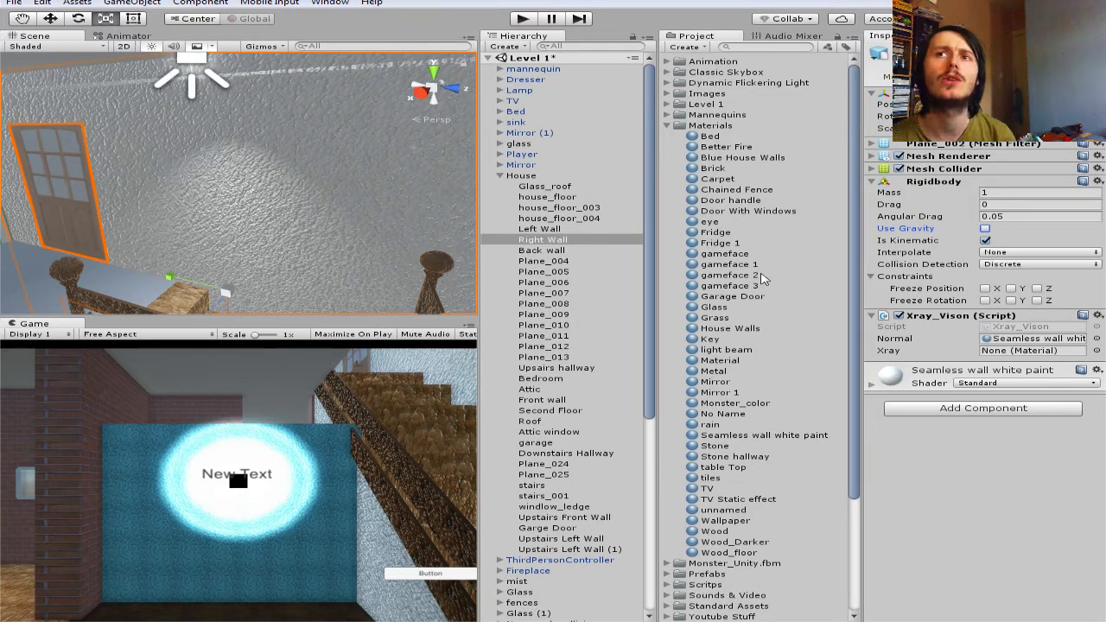
{"action": "mouse_move", "coordinate": [761, 342]}
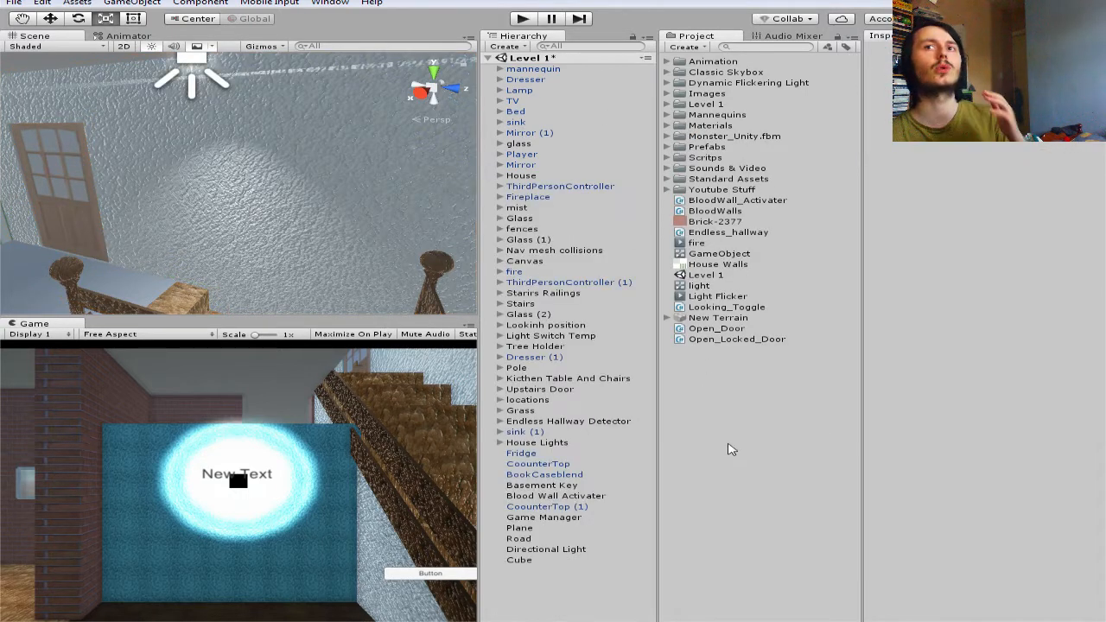
{"action": "mouse_move", "coordinate": [567, 132]}
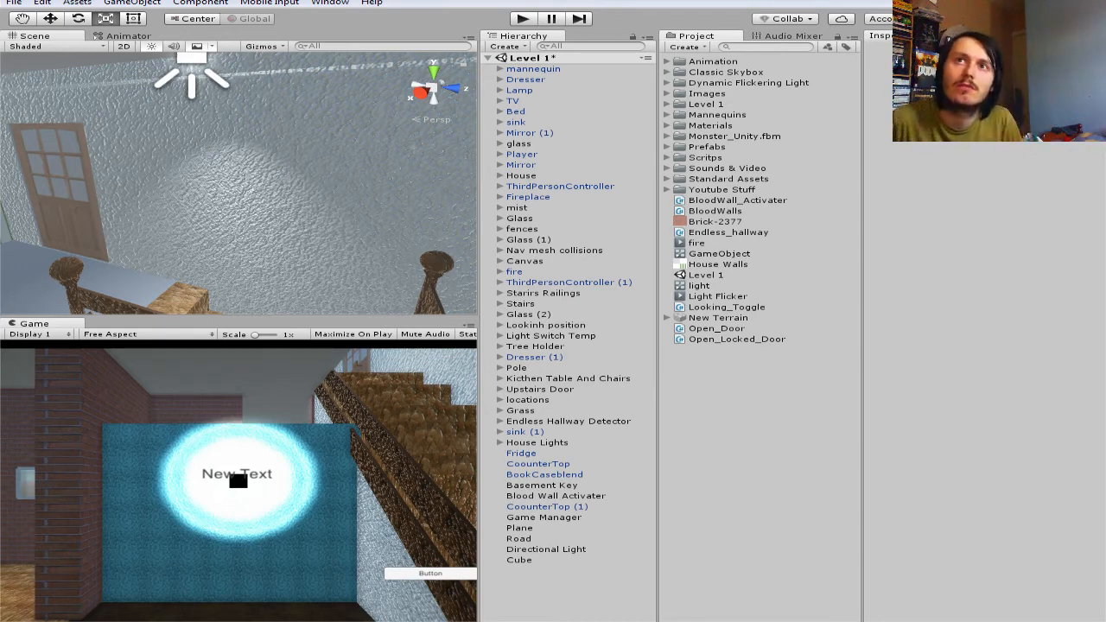
- Enter Play mode to test the Level 1 scene
{"action": "left_click", "coordinate": [522, 18]}
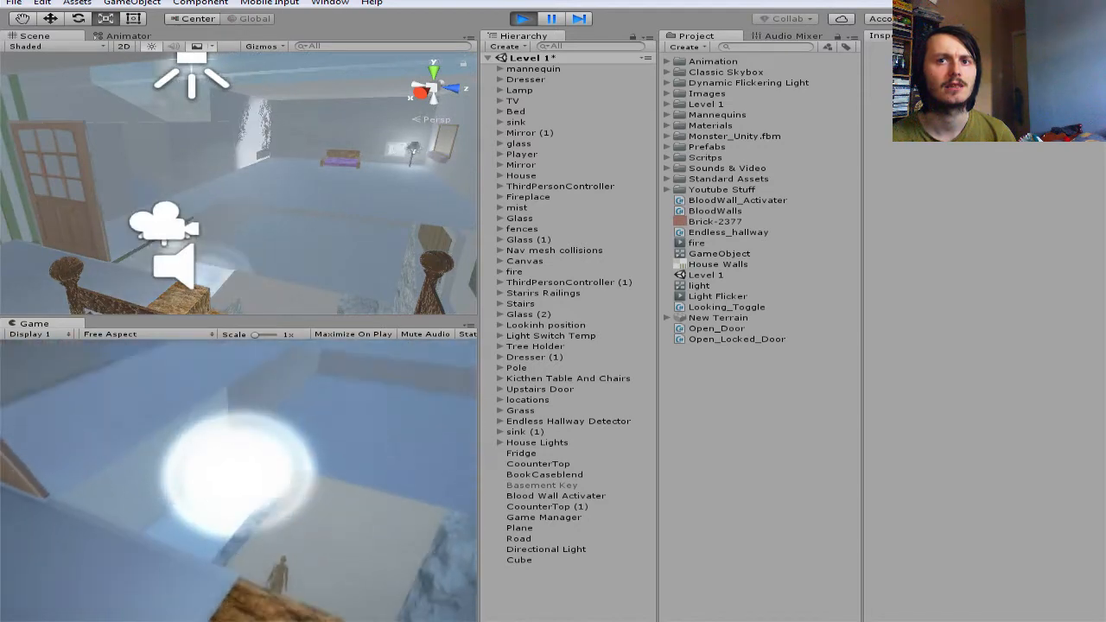
- Stop Play mode and review Right Wall in the Inspector
{"action": "left_click", "coordinate": [522, 18]}
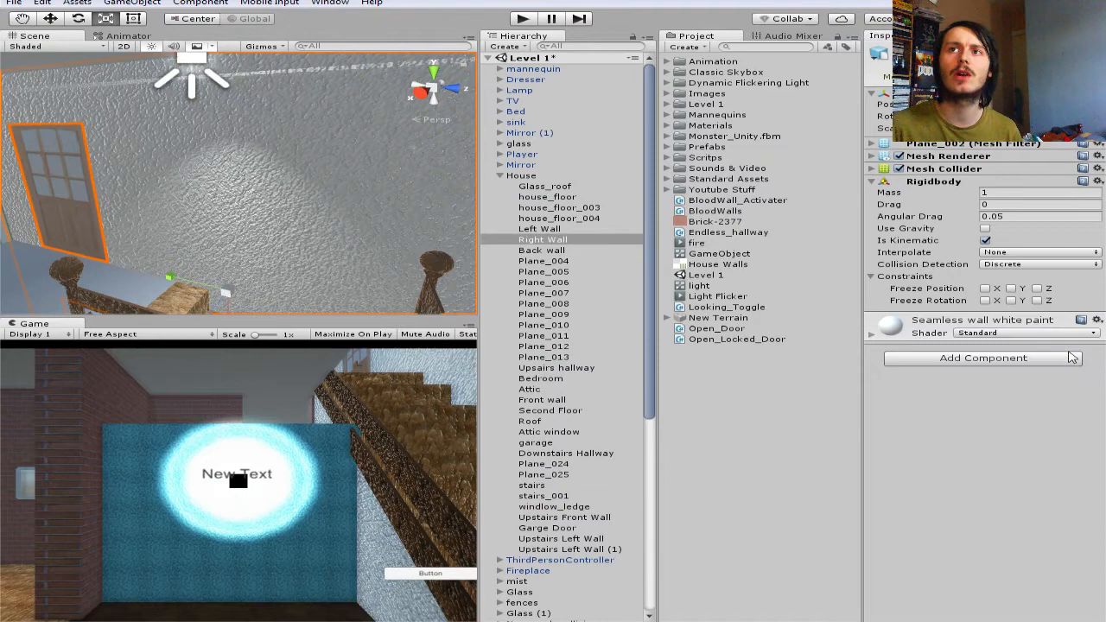
{"action": "left_click", "coordinate": [876, 181]}
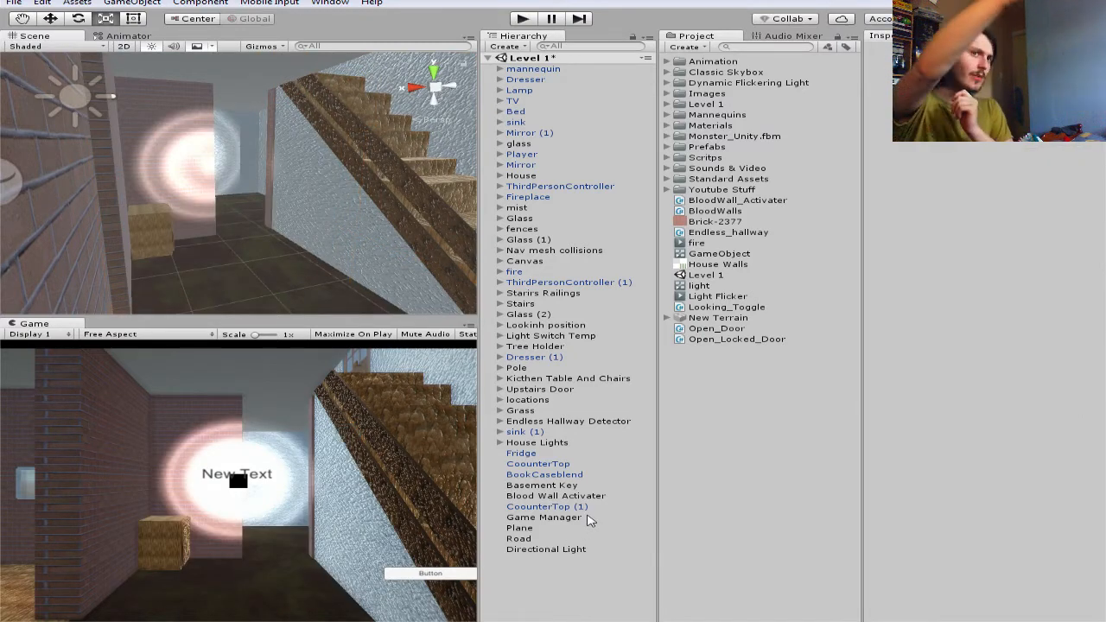
{"action": "mouse_move", "coordinate": [603, 456]}
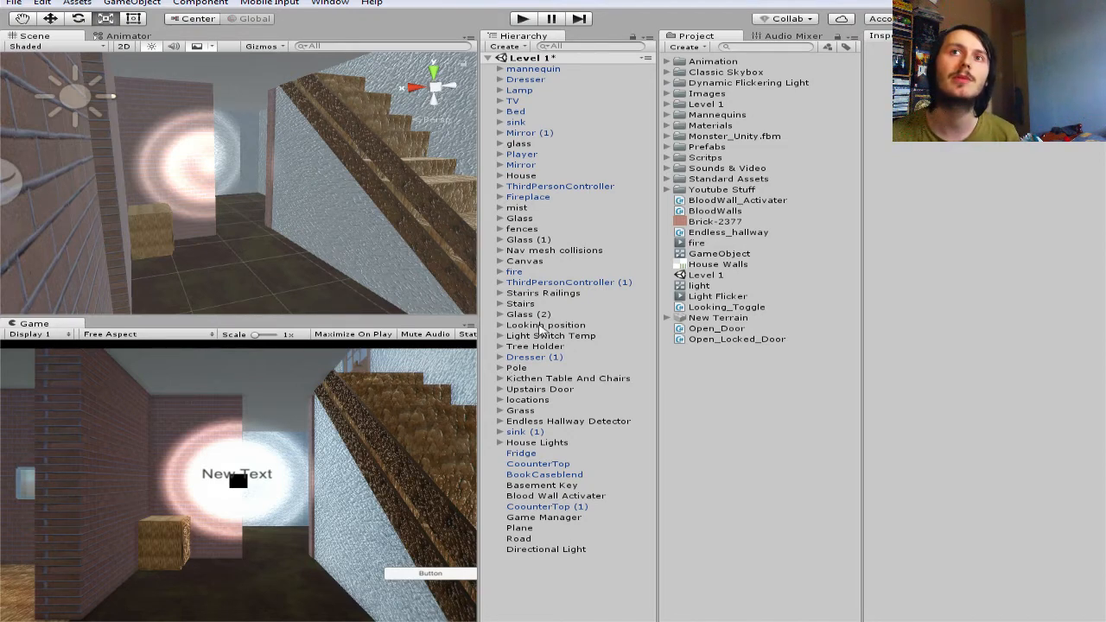
{"action": "mouse_move", "coordinate": [285, 239]}
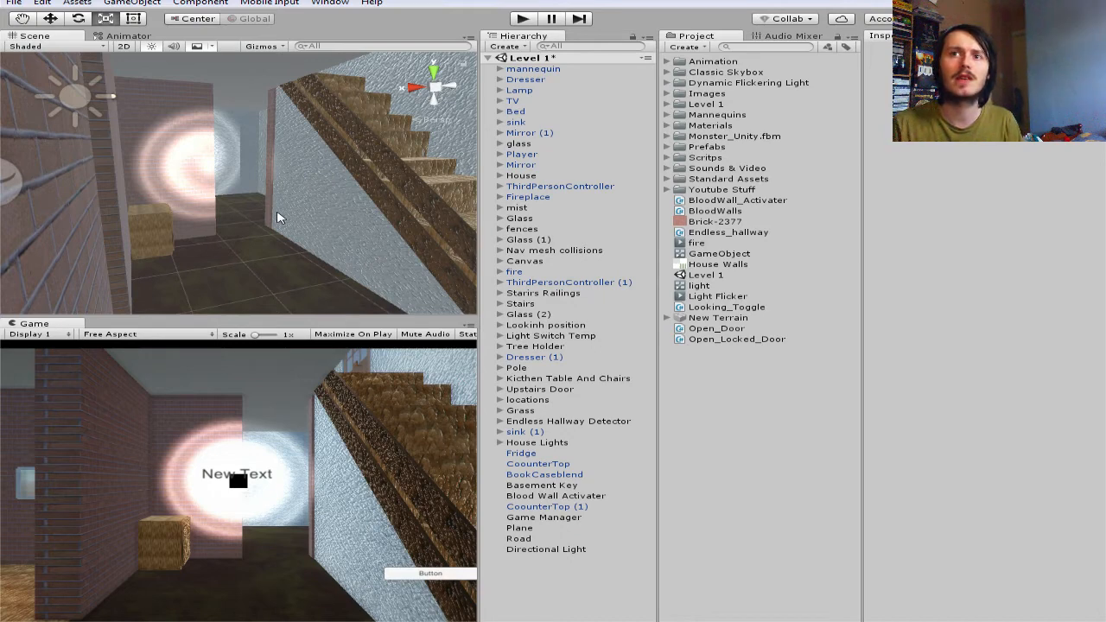
- Show the editor window's system menu with Restore, Minimize and Close
{"action": "left_click", "coordinate": [8, 4]}
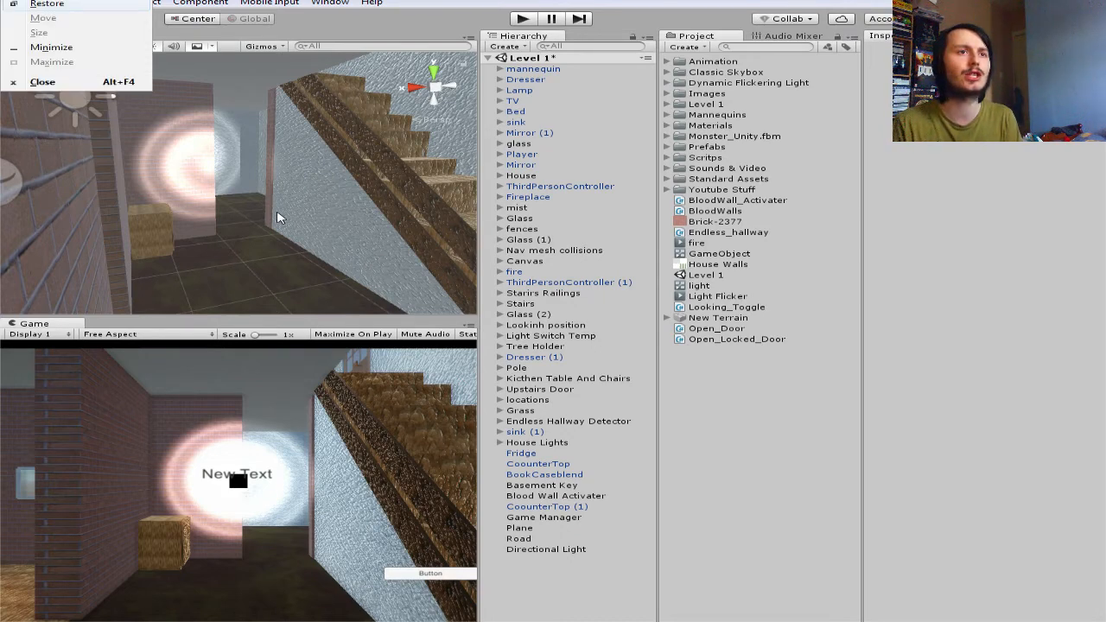